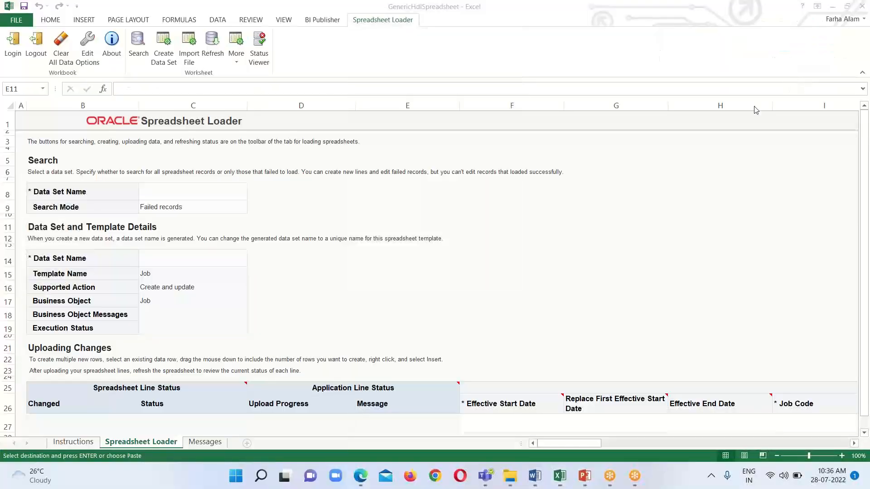
{"action": "mouse_move", "coordinate": [685, 158]}
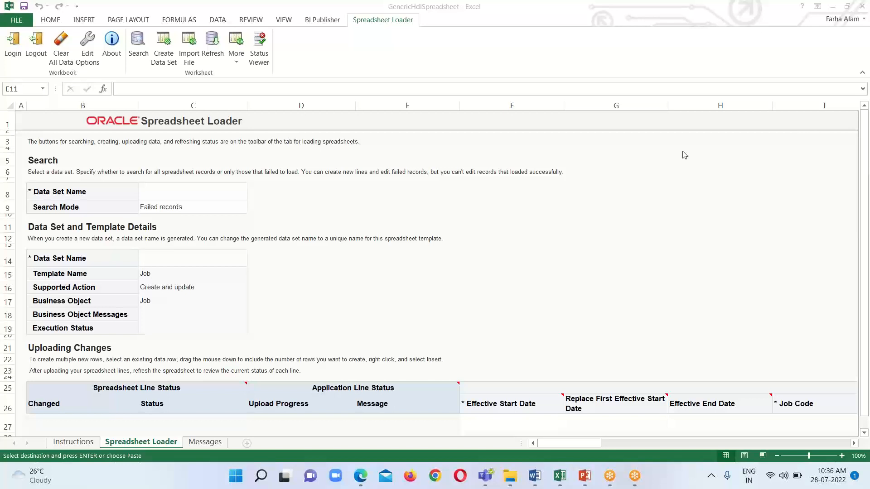
{"action": "mouse_move", "coordinate": [469, 241]}
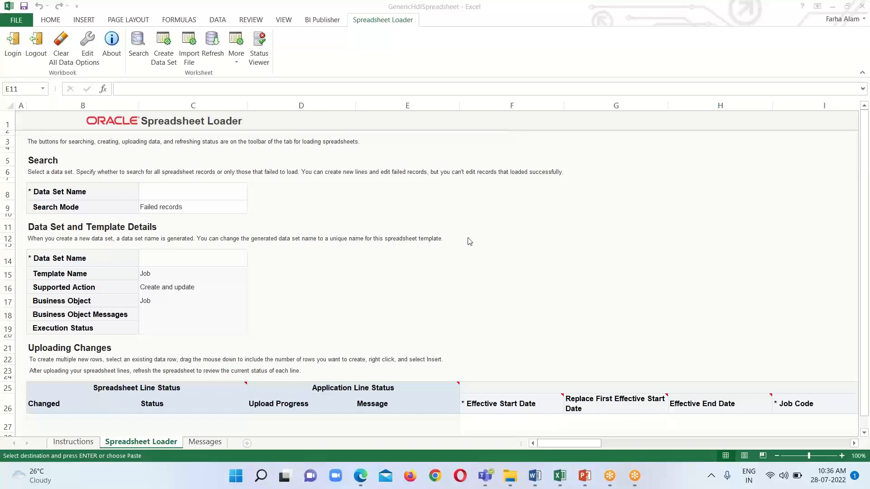
{"action": "mouse_move", "coordinate": [330, 308]}
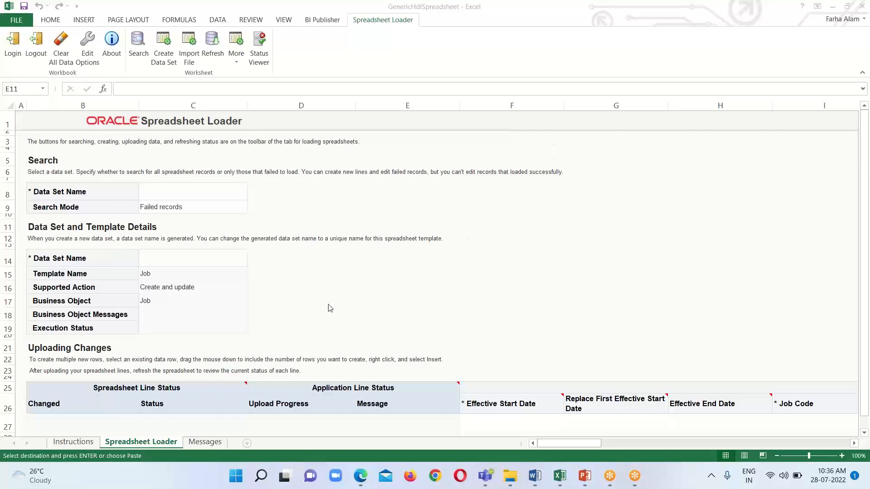
{"action": "mouse_move", "coordinate": [181, 163]}
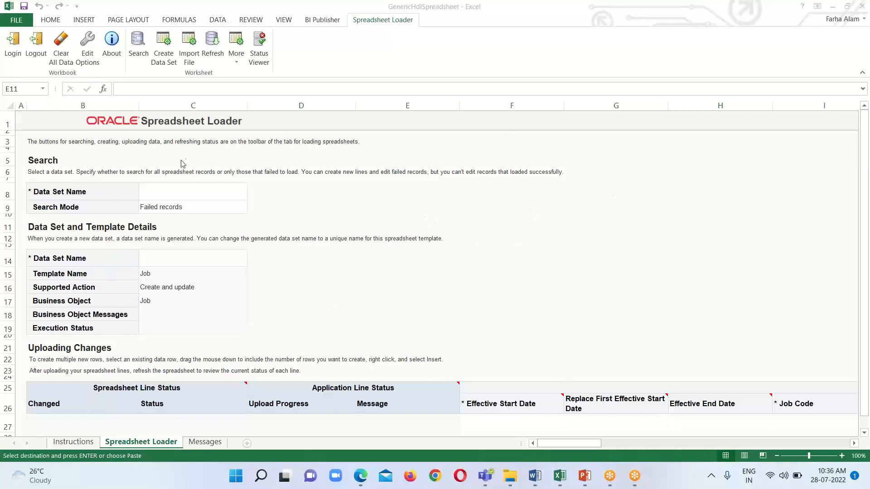
{"action": "mouse_move", "coordinate": [215, 168]}
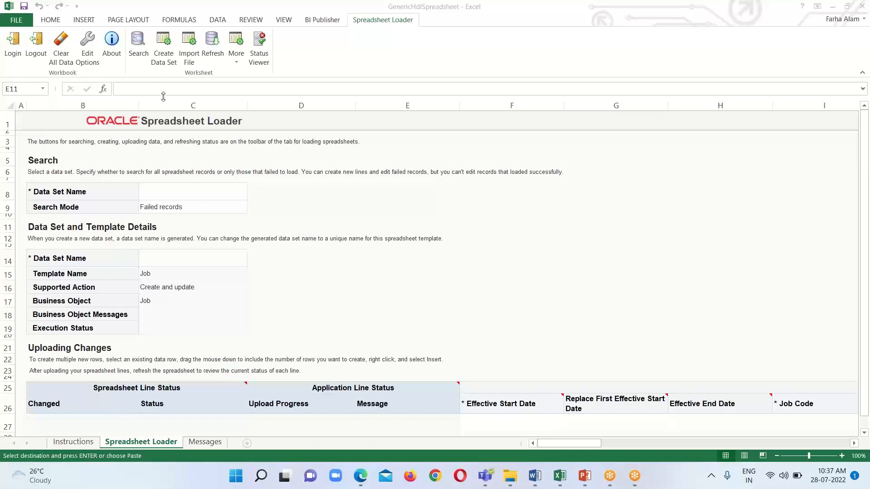
{"action": "mouse_move", "coordinate": [172, 97]}
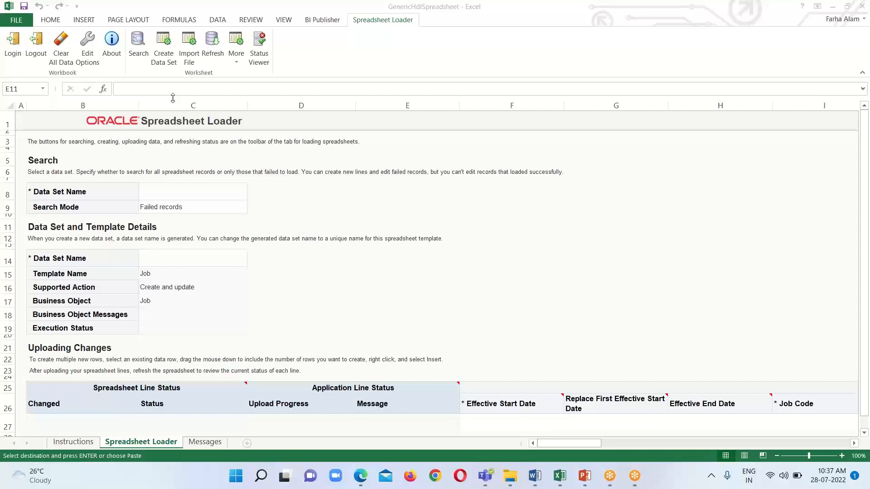
{"action": "mouse_move", "coordinate": [366, 355]}
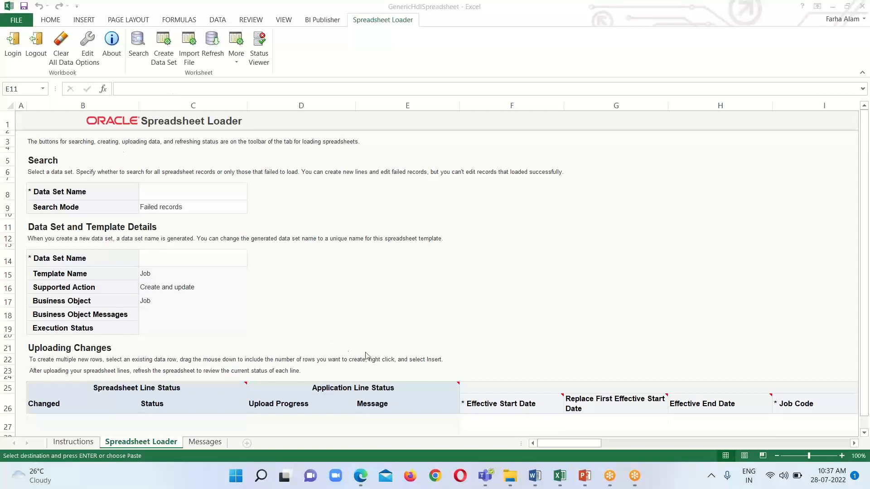
{"action": "mouse_move", "coordinate": [356, 137]}
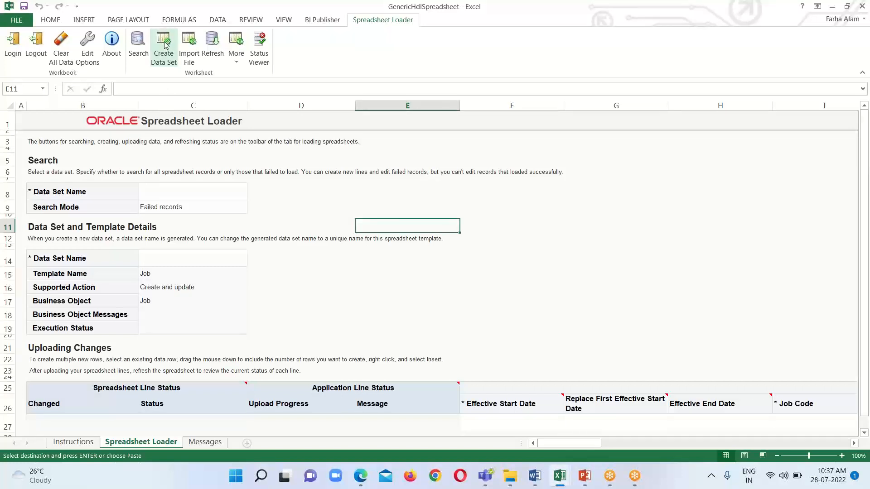
Create a new Job data set, accepting the unsaved-changes warning and the creation confirmation
{"action": "left_click", "coordinate": [163, 42]}
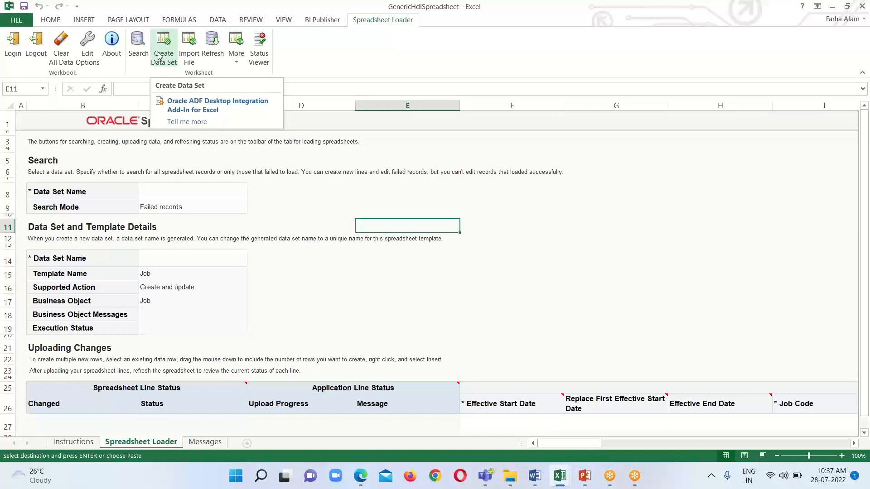
{"action": "left_click", "coordinate": [215, 105]}
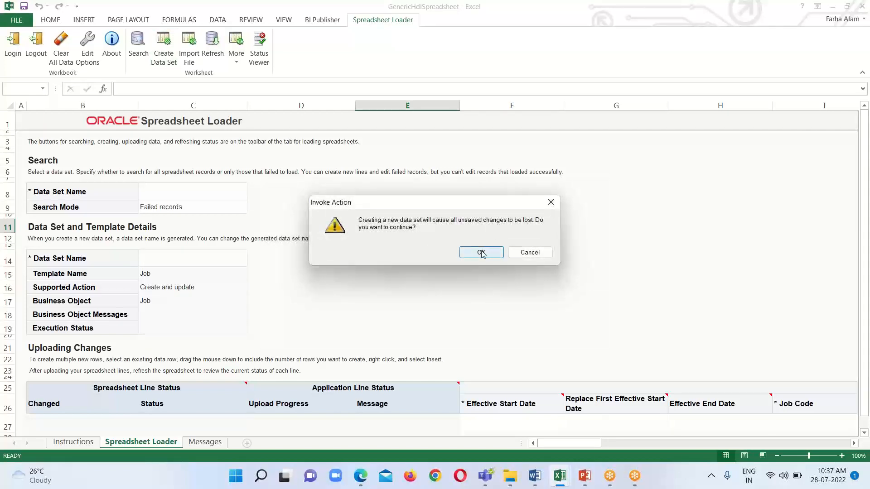
{"action": "left_click", "coordinate": [481, 252]}
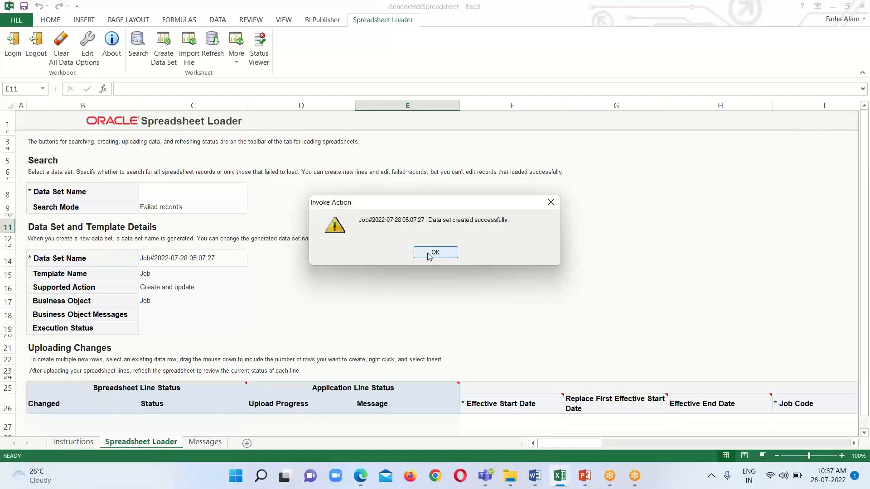
{"action": "left_click", "coordinate": [435, 252]}
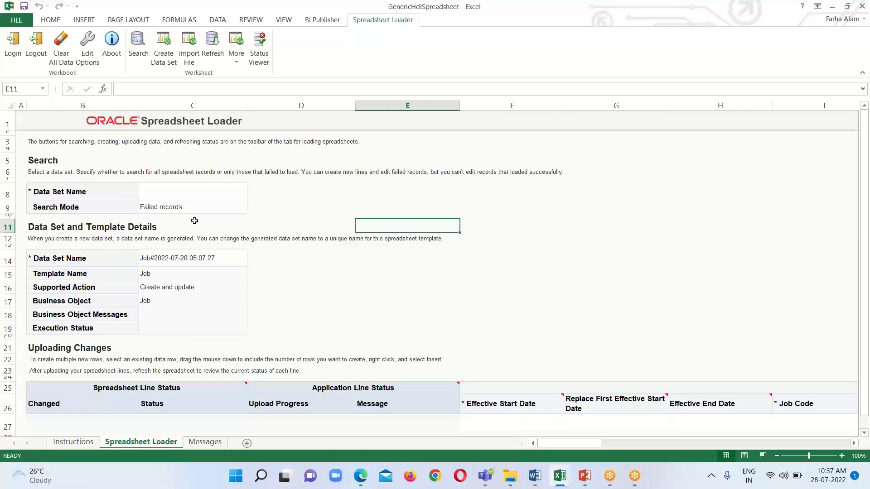
Enter the first job row's start date 01-01-1951, job code BISP01 and set code COMMON
{"action": "scroll", "scroll_direction": "down", "scroll_amount": 3}
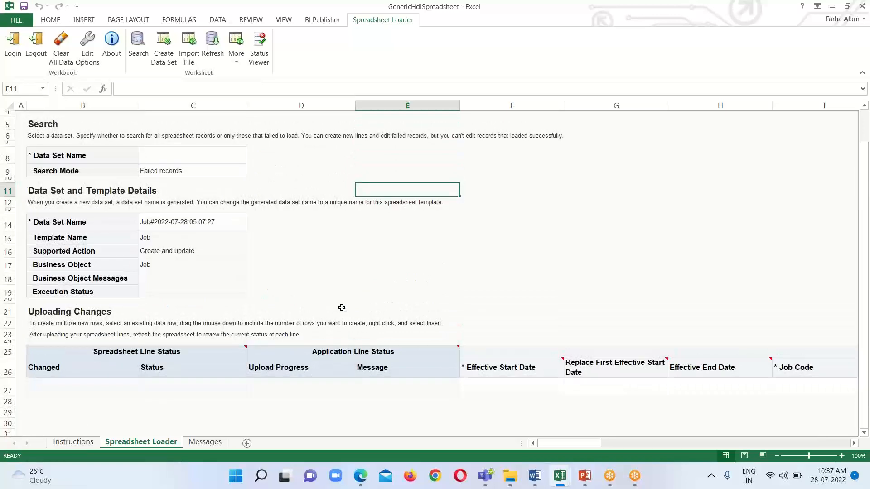
{"action": "scroll", "scroll_direction": "down", "scroll_amount": 3}
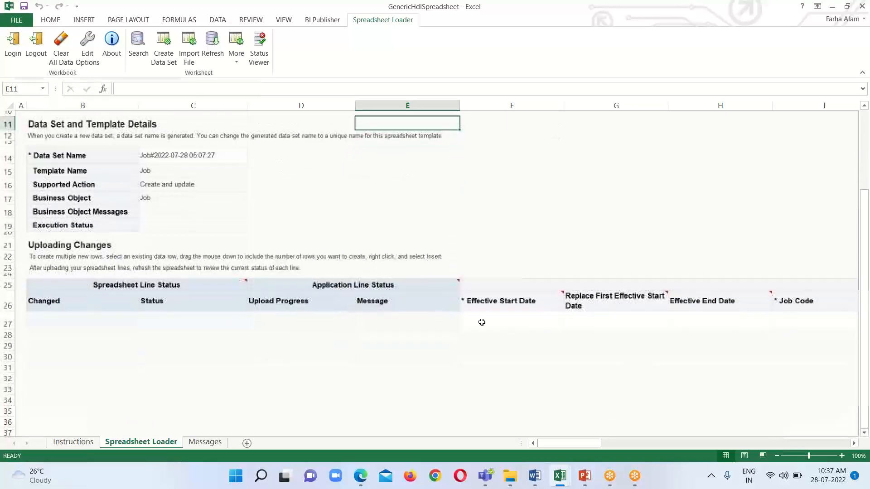
{"action": "left_click", "coordinate": [511, 321]}
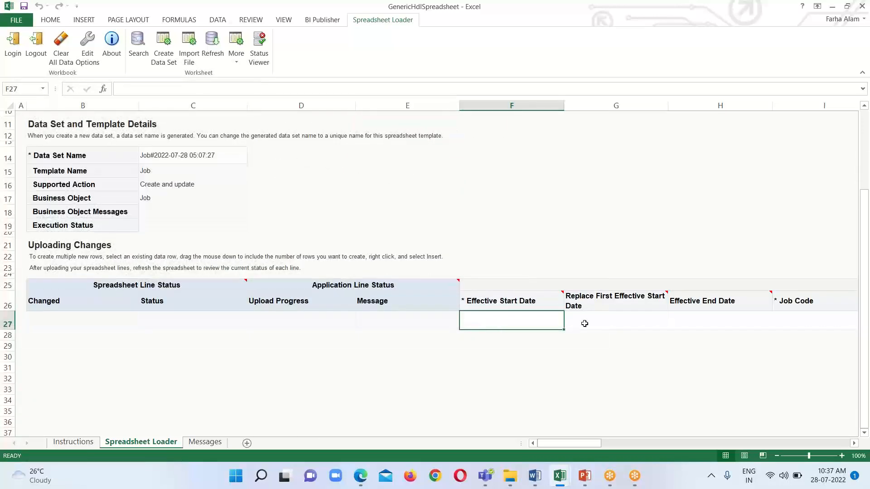
{"action": "mouse_move", "coordinate": [607, 325]}
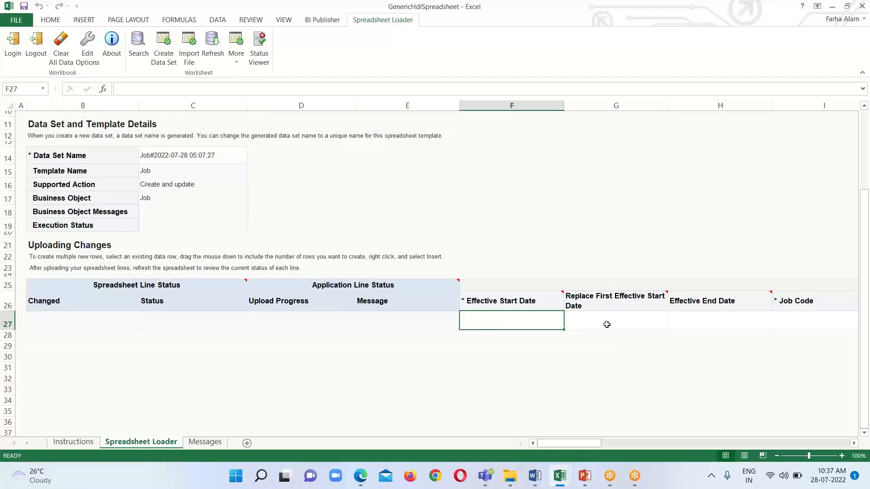
{"action": "type", "text": "1"}
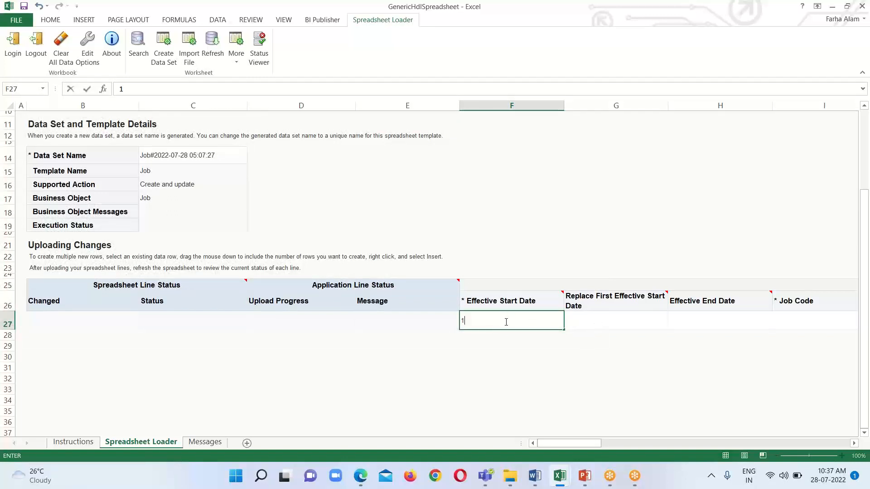
{"action": "type", "text": "/1/"}
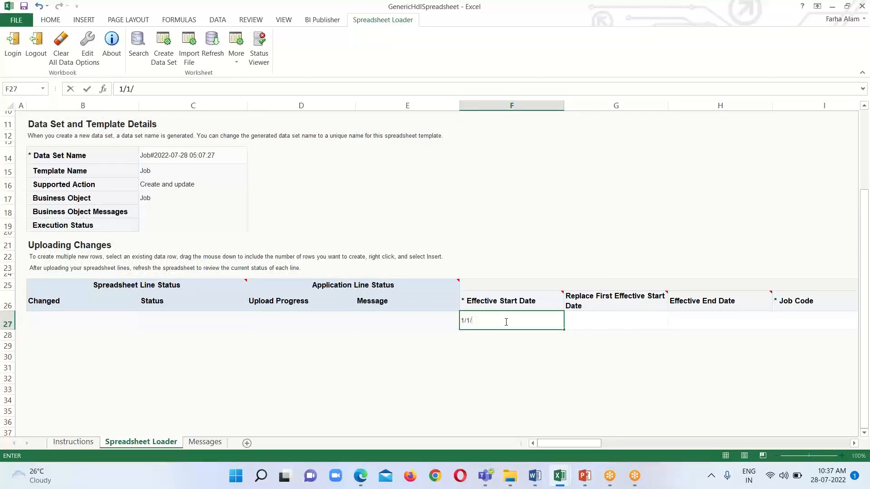
{"action": "type", "text": "51"}
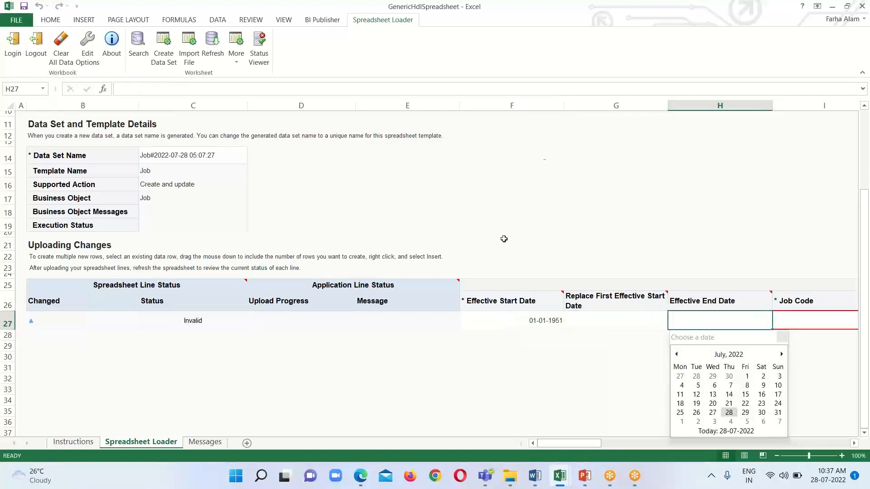
{"action": "mouse_move", "coordinate": [797, 319]}
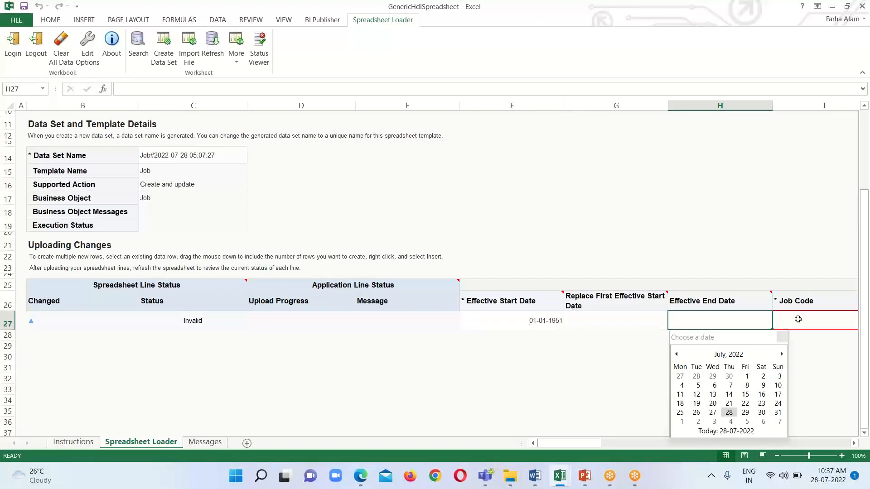
{"action": "type", "text": "C"}
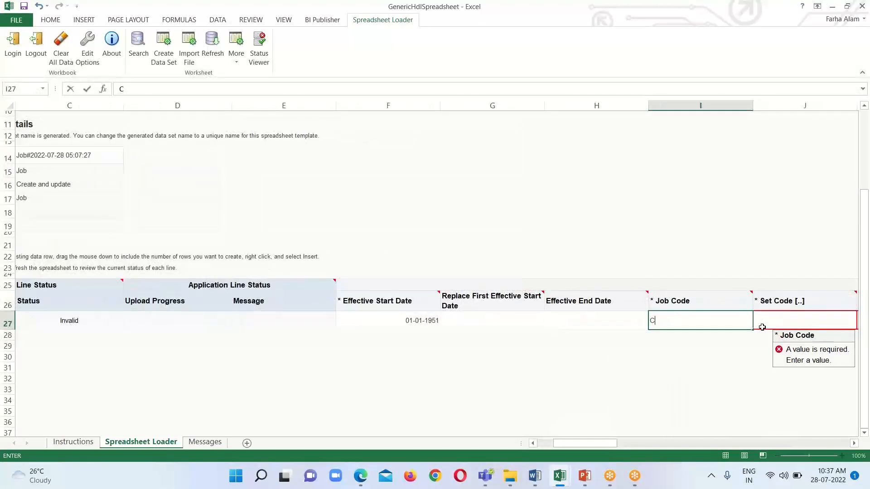
{"action": "type", "text": "OMMON"}
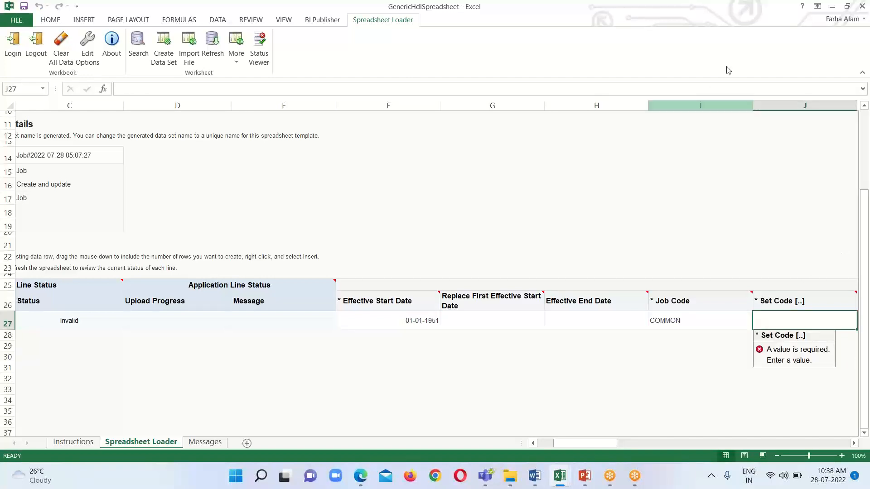
{"action": "left_click", "coordinate": [709, 321]}
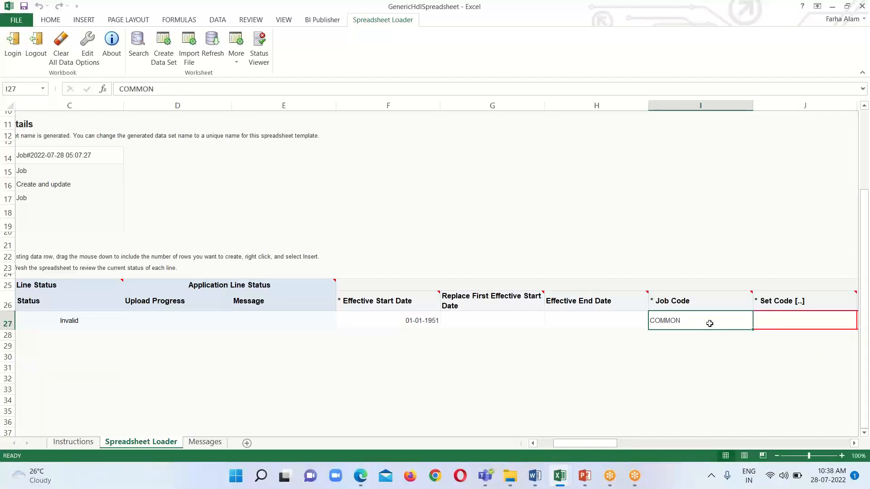
{"action": "type", "text": "BIS"}
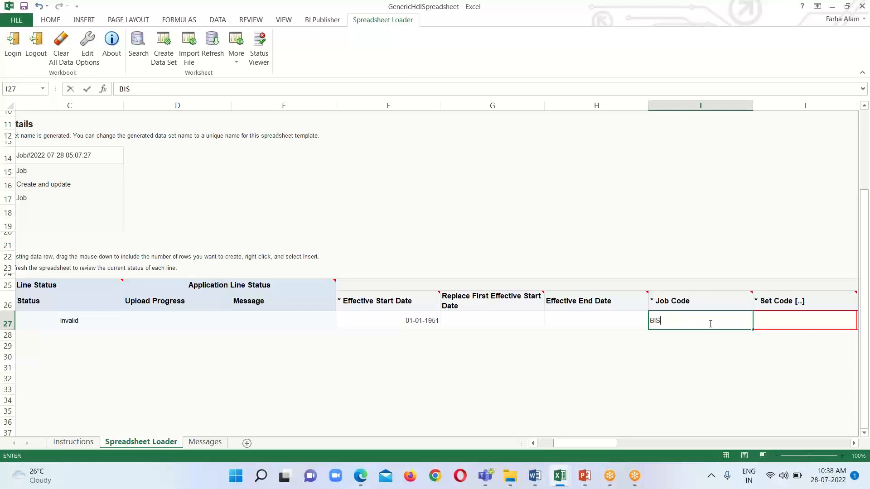
{"action": "type", "text": "P01"}
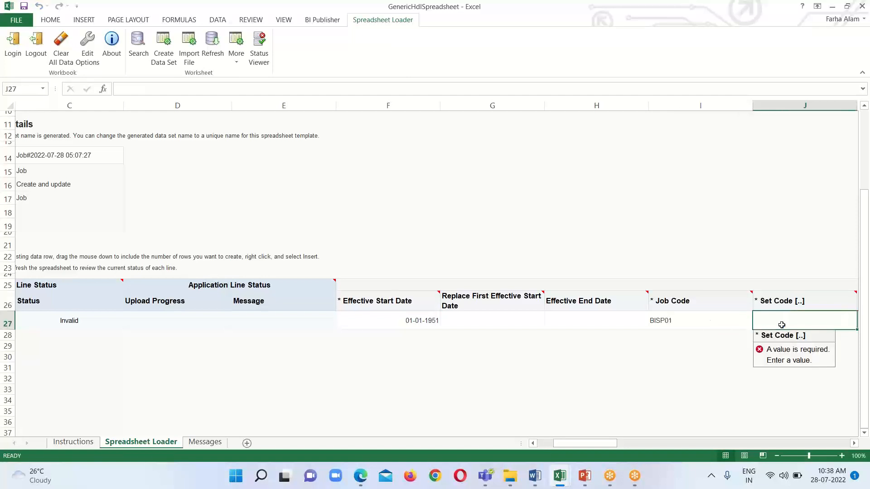
{"action": "type", "text": "COMMON"}
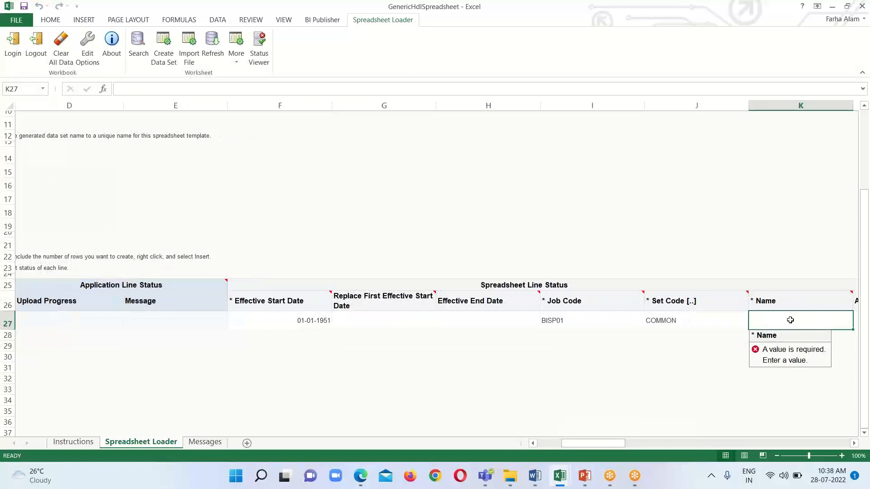
Name the job BISP HR Manager and mark its status Active
{"action": "type", "text": "BISP"}
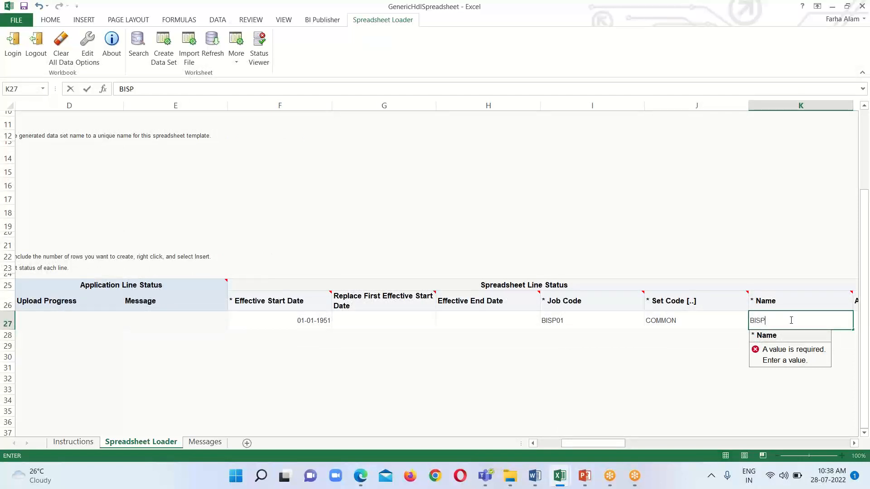
{"action": "type", "text": "HR"}
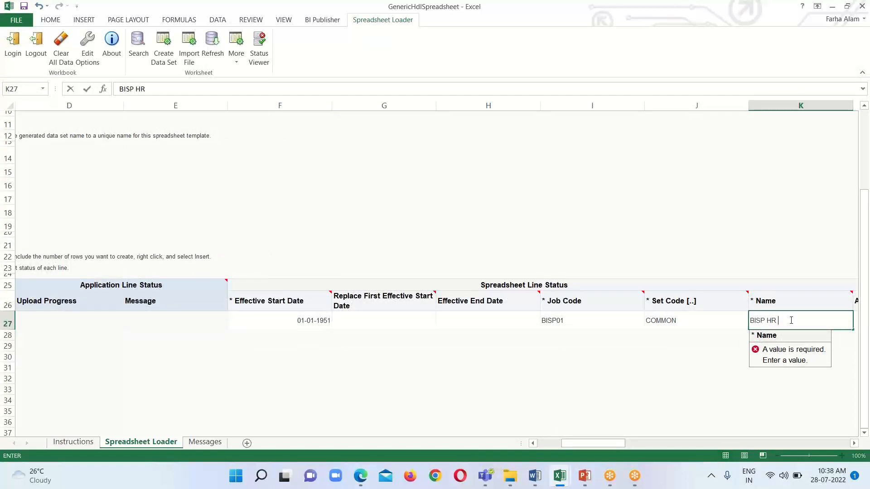
{"action": "type", "text": "Manager"}
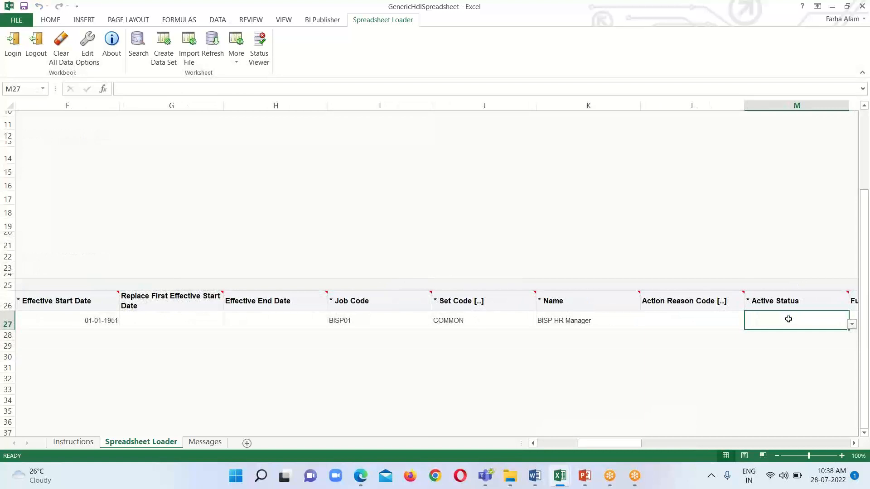
{"action": "left_click", "coordinate": [852, 324]}
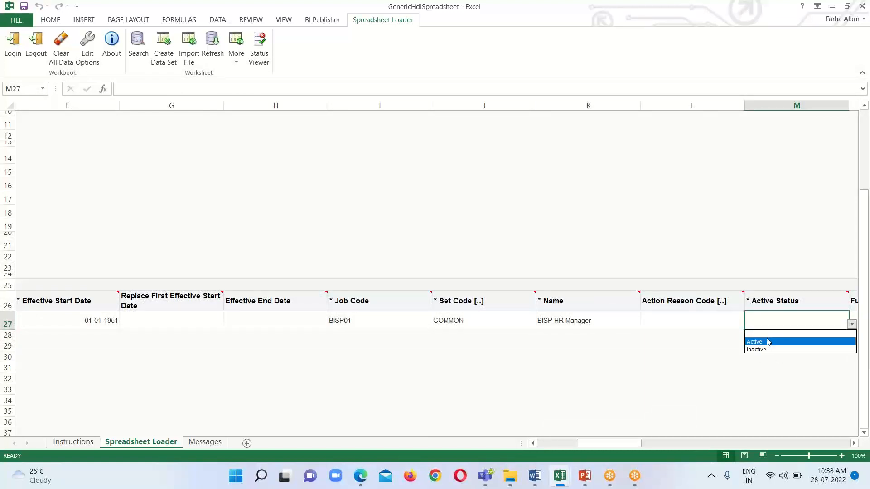
{"action": "left_click", "coordinate": [761, 341]}
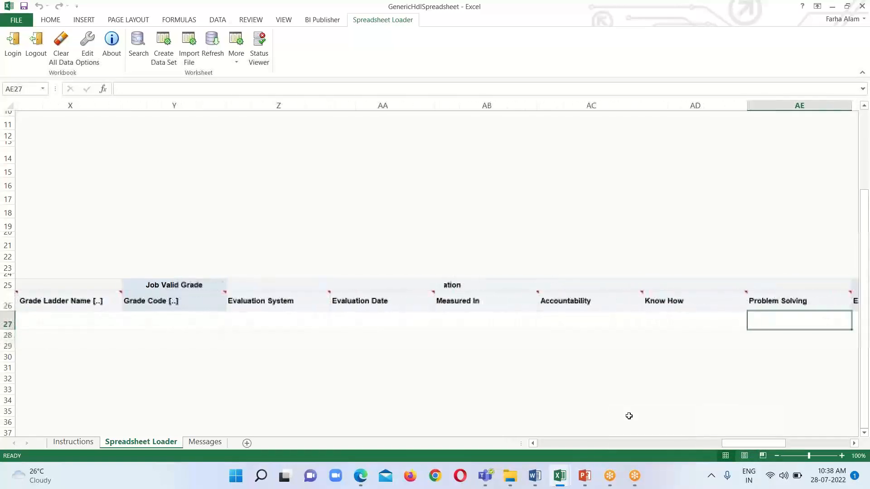
{"action": "scroll", "scroll_direction": "right", "scroll_amount": 3}
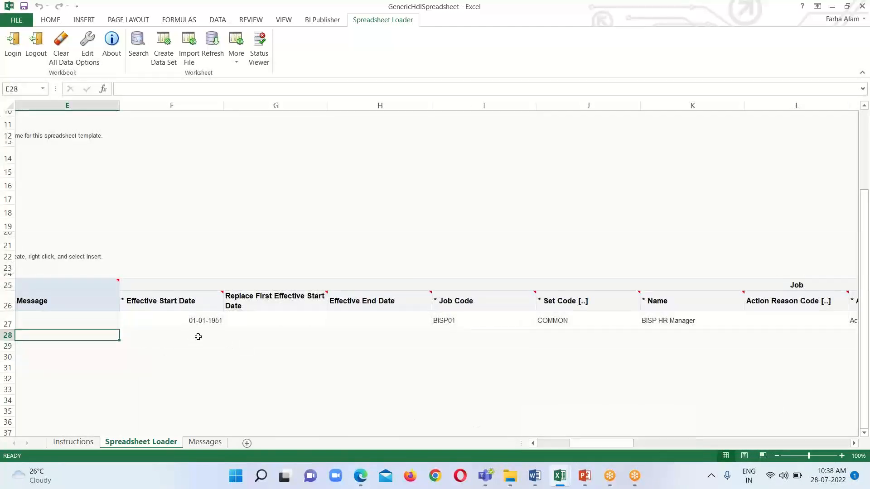
Dismiss the protected-sheet warning and unprotect the Spreadsheet Loader sheet from Review
{"action": "left_click", "coordinate": [170, 335]}
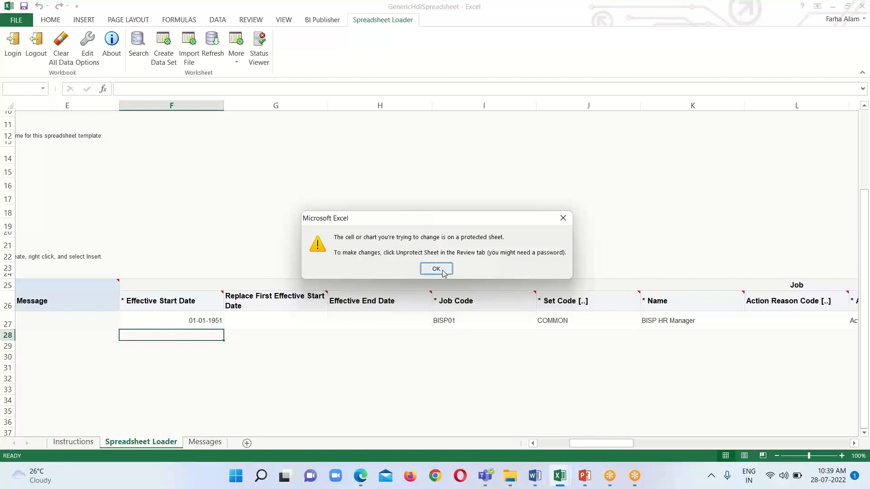
{"action": "left_click", "coordinate": [436, 268]}
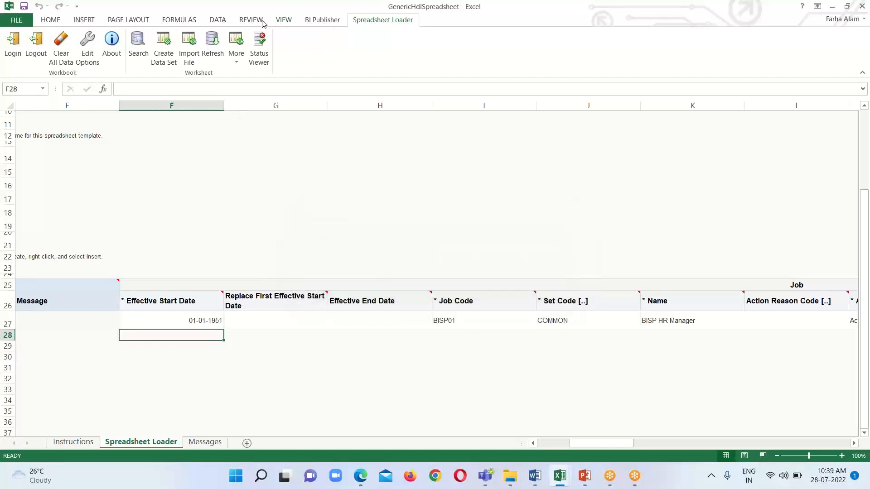
{"action": "left_click", "coordinate": [250, 20]}
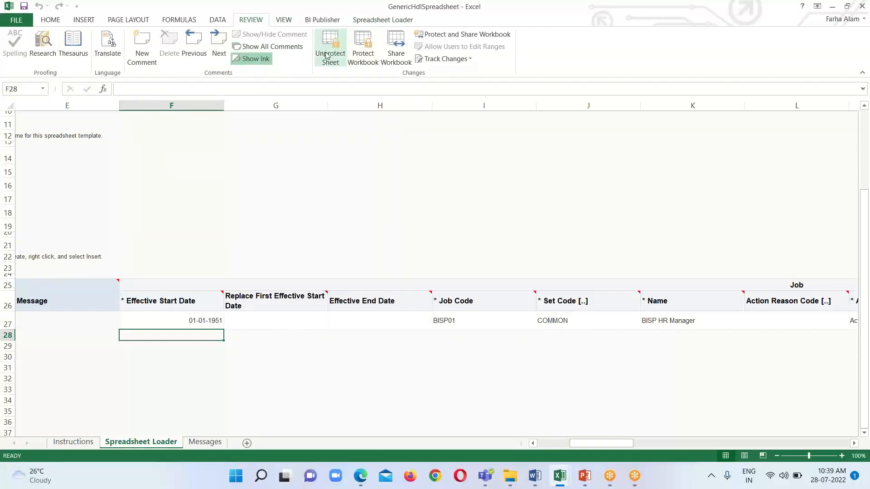
{"action": "left_click", "coordinate": [330, 45]}
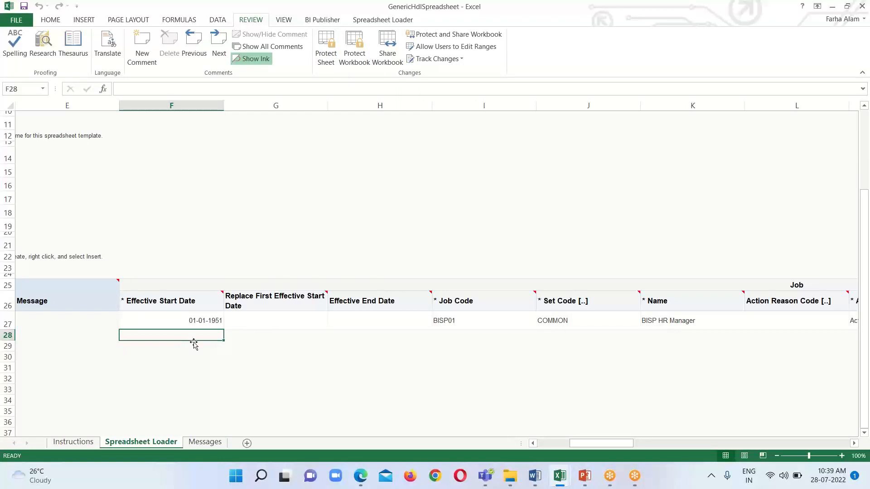
{"action": "mouse_move", "coordinate": [203, 334]}
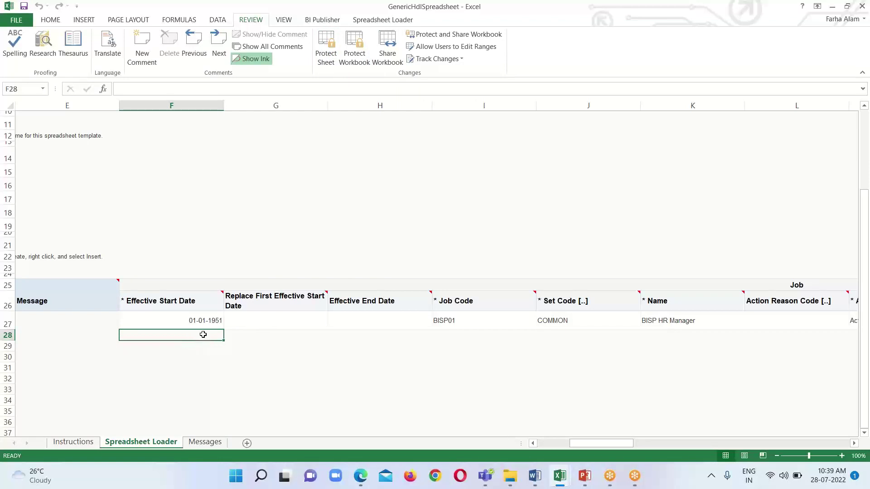
{"action": "mouse_move", "coordinate": [774, 82]}
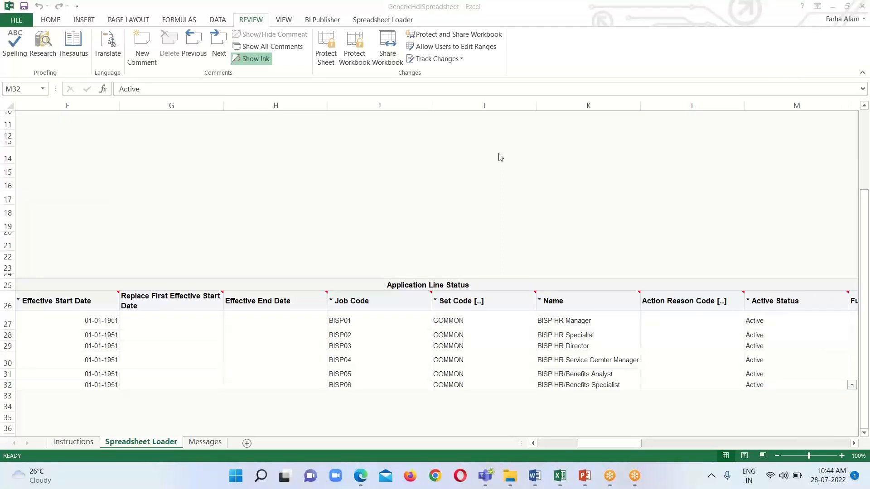
{"action": "mouse_move", "coordinate": [201, 355]}
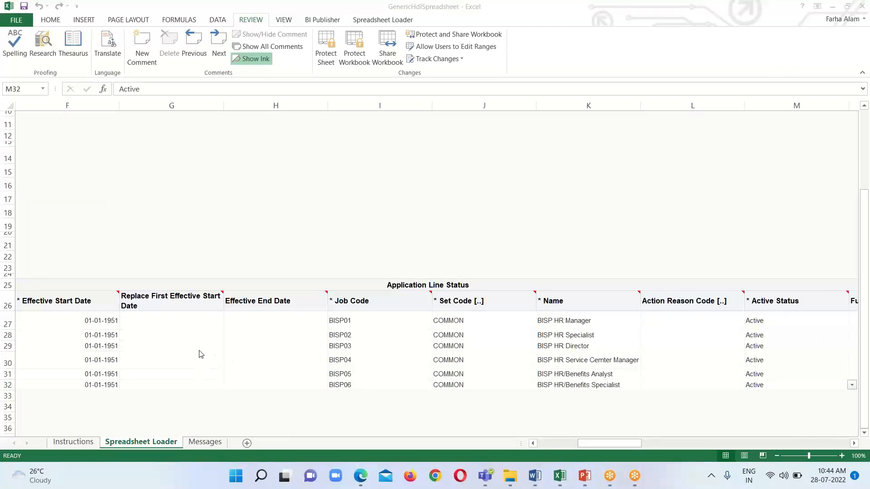
{"action": "mouse_move", "coordinate": [560, 436]}
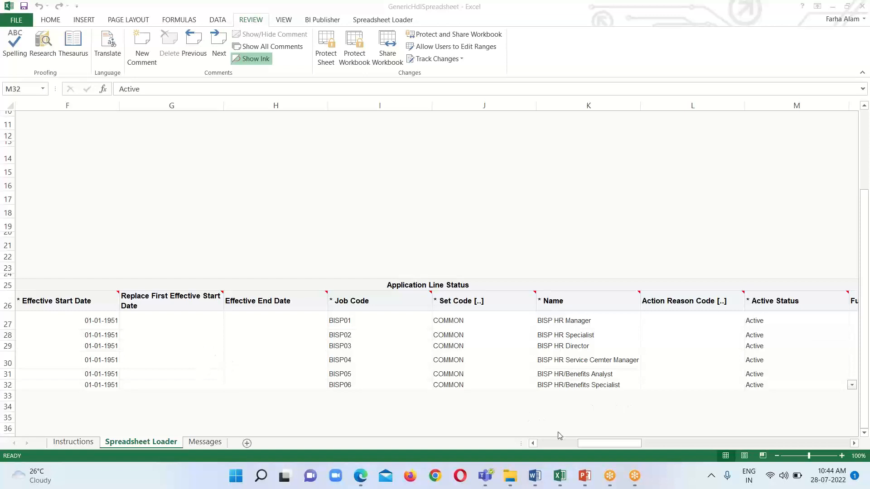
Paste job rows BISP02–BISP06 into rows 28–32 of the loader sheet
{"action": "left_click", "coordinate": [796, 386]}
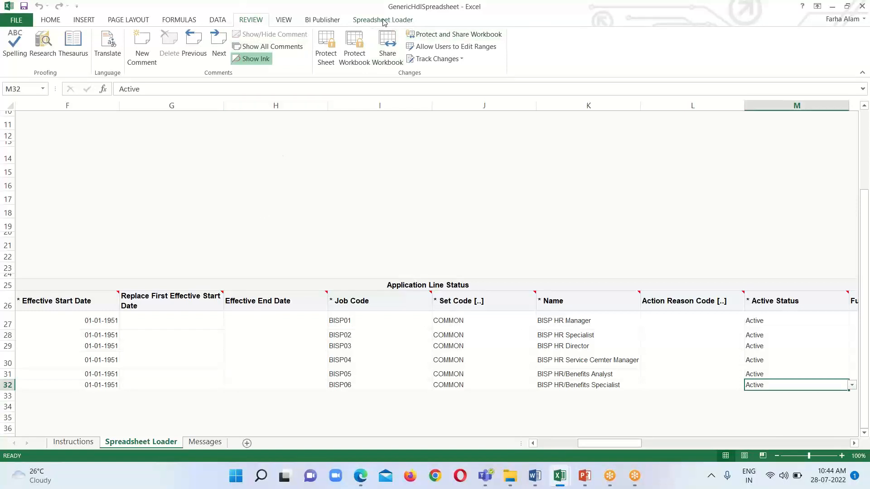
Upload the six job rows with default Upload Options and acknowledge the successful import
{"action": "left_click", "coordinate": [382, 20]}
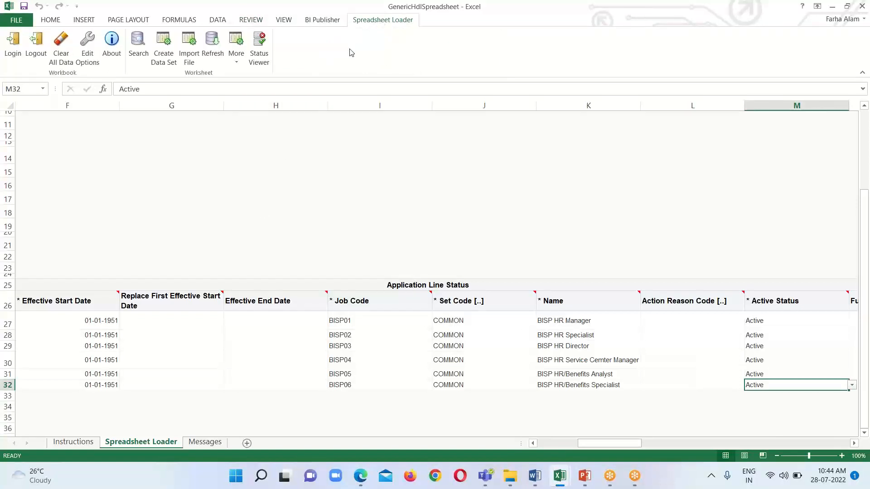
{"action": "left_click", "coordinate": [236, 43]}
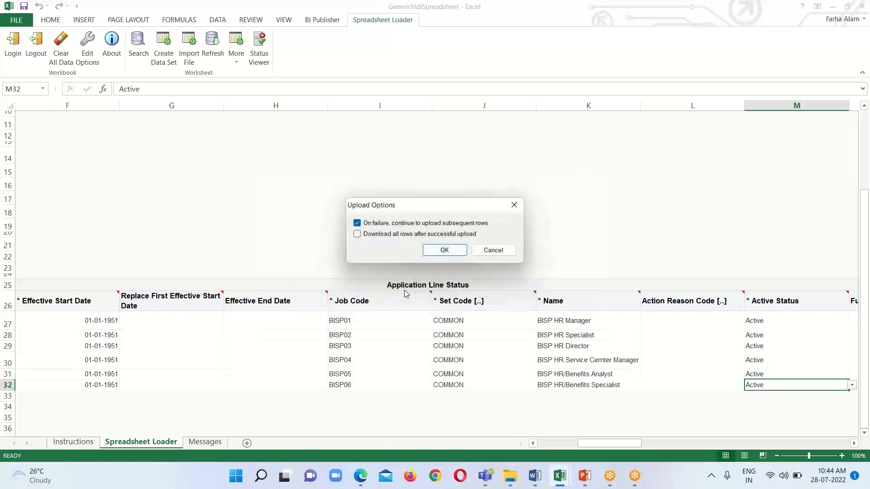
{"action": "left_click", "coordinate": [444, 250]}
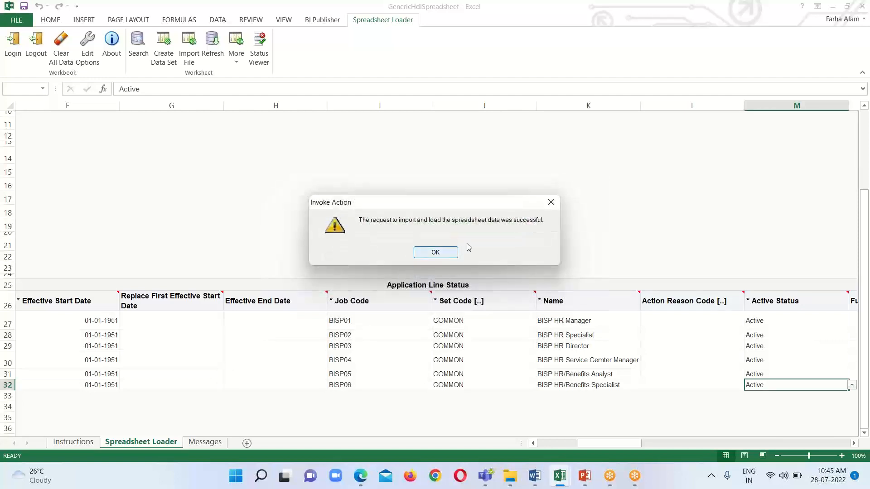
{"action": "mouse_move", "coordinate": [439, 235]}
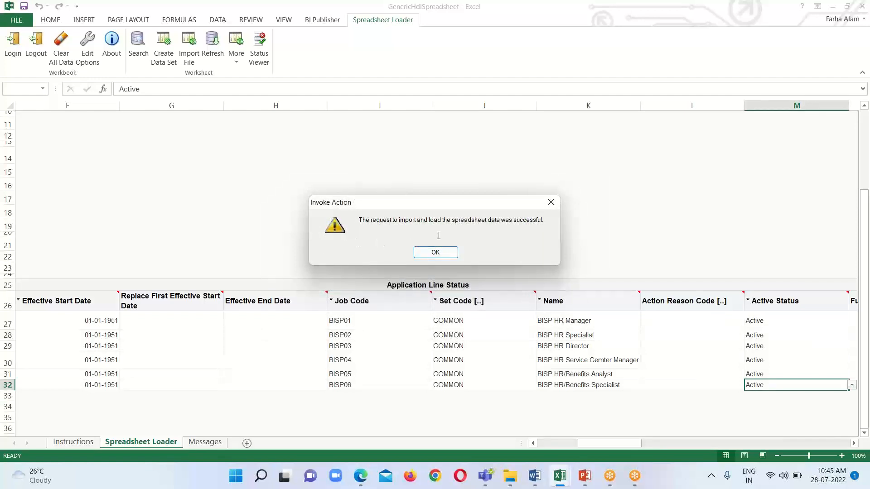
{"action": "mouse_move", "coordinate": [431, 232]}
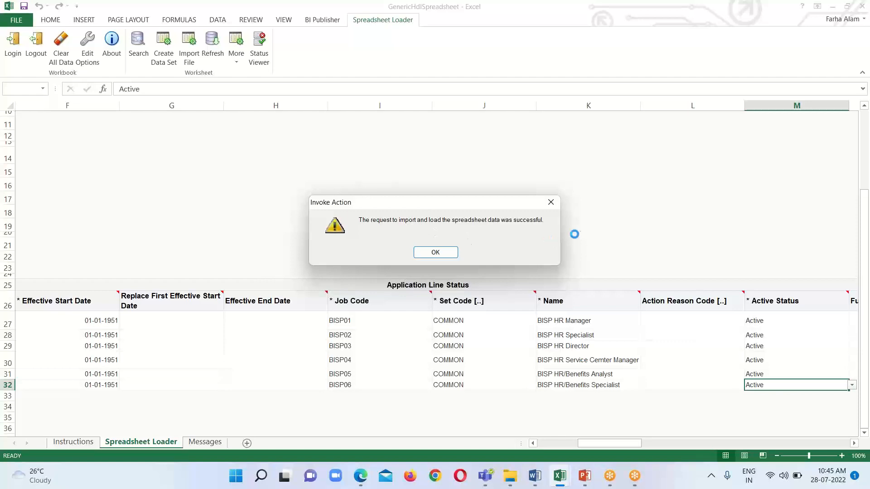
{"action": "left_click", "coordinate": [435, 252]}
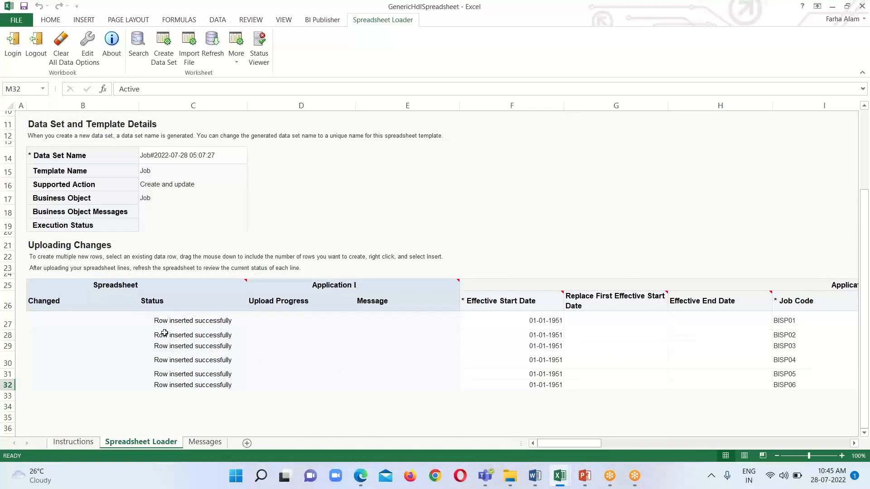
{"action": "mouse_move", "coordinate": [297, 367]}
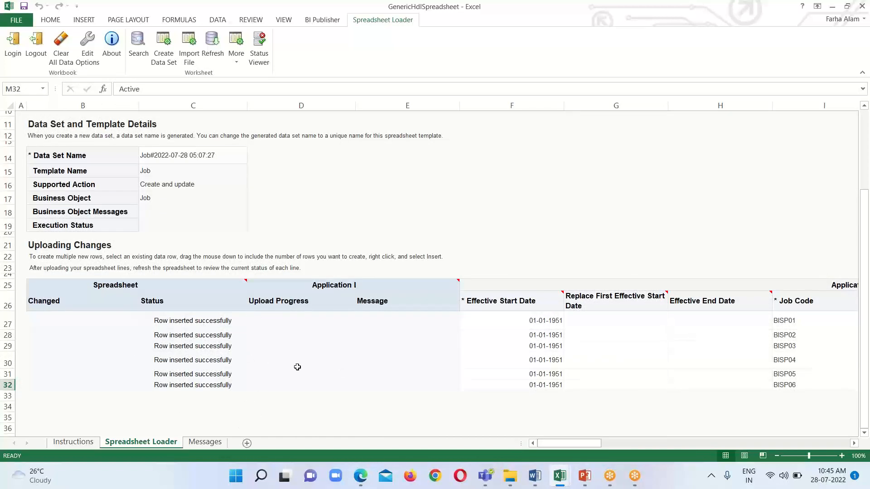
{"action": "mouse_move", "coordinate": [494, 432]}
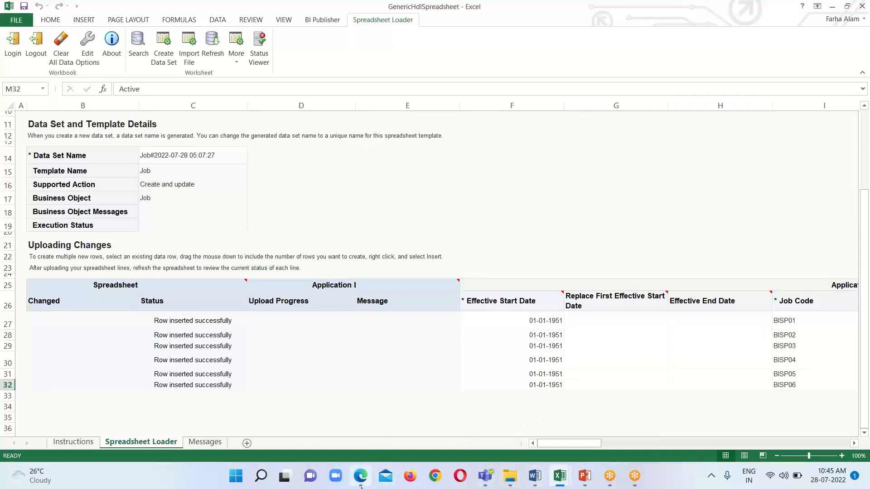
Switch to the Oracle Fusion Cloud browser and open Data Exchange under My Client Groups
{"action": "left_click", "coordinate": [359, 475]}
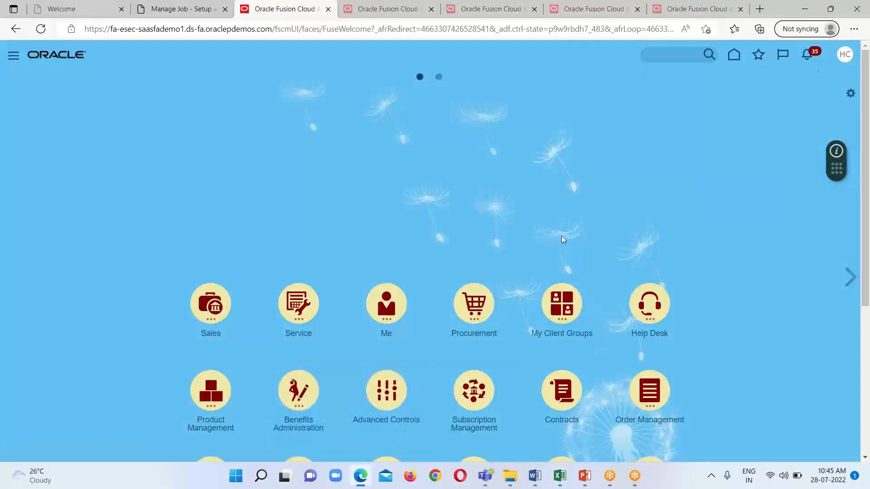
{"action": "mouse_move", "coordinate": [678, 204]}
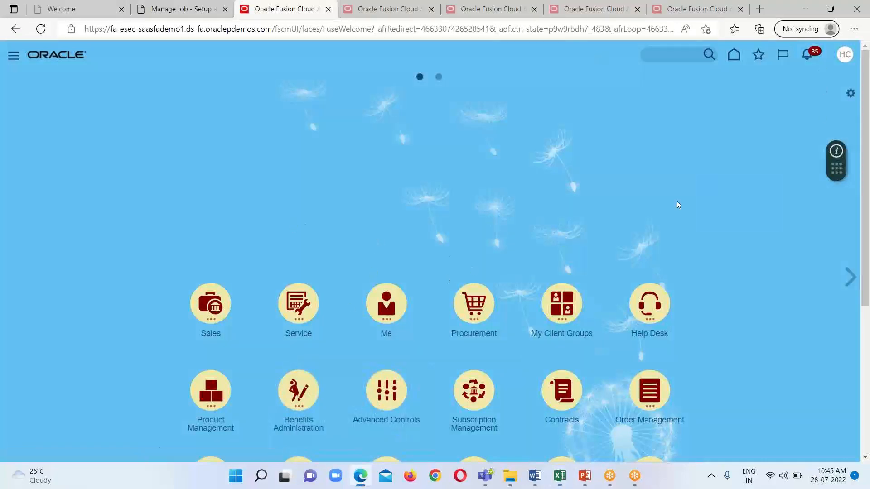
{"action": "mouse_move", "coordinate": [602, 206]}
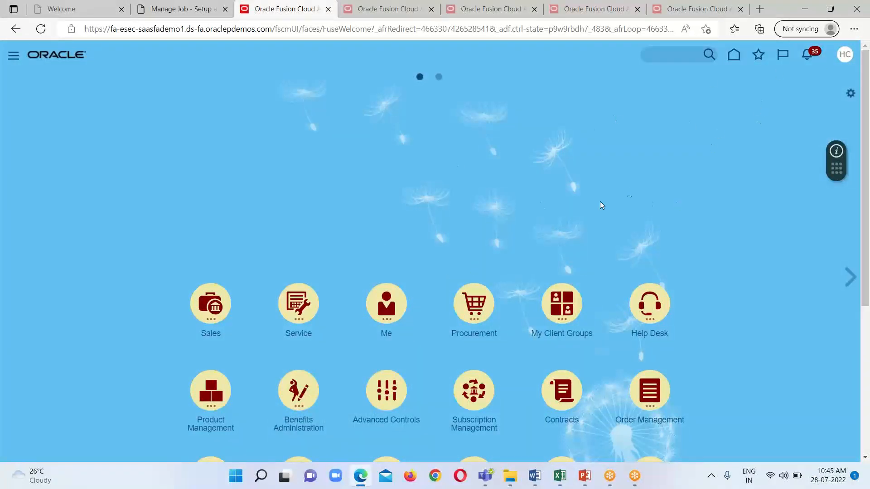
{"action": "mouse_move", "coordinate": [521, 209]}
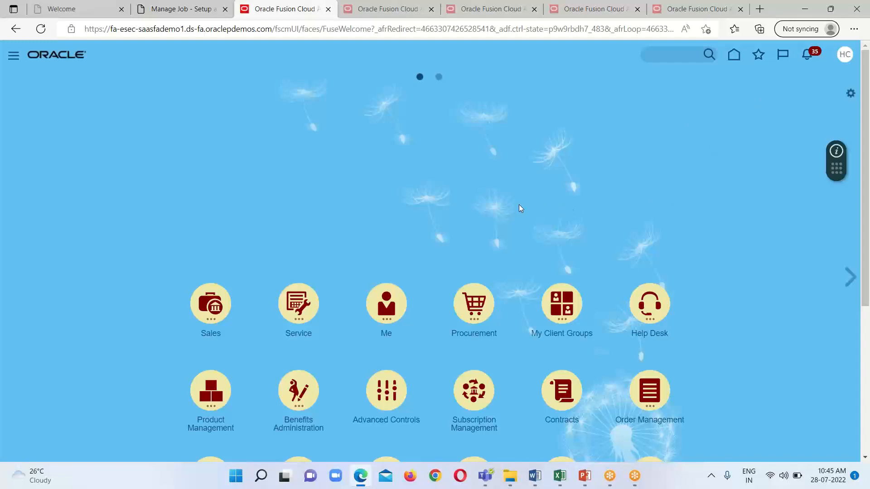
{"action": "scroll", "scroll_direction": "down", "scroll_amount": 3}
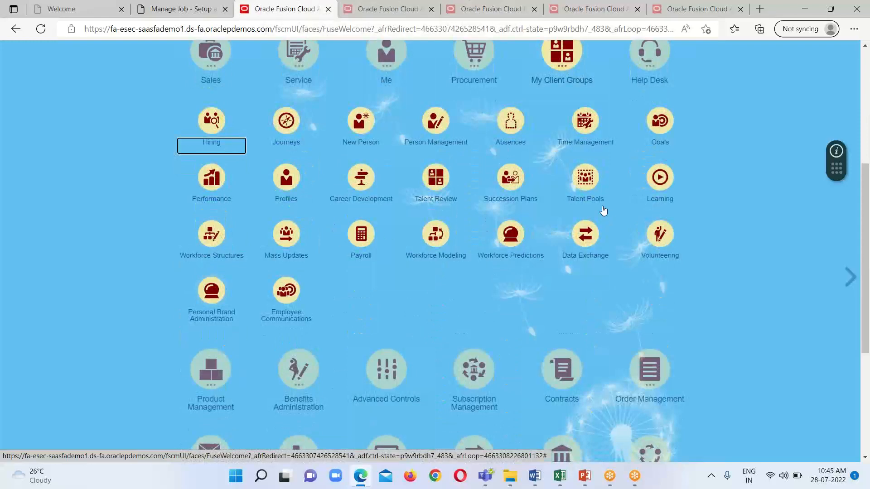
{"action": "mouse_move", "coordinate": [415, 278]}
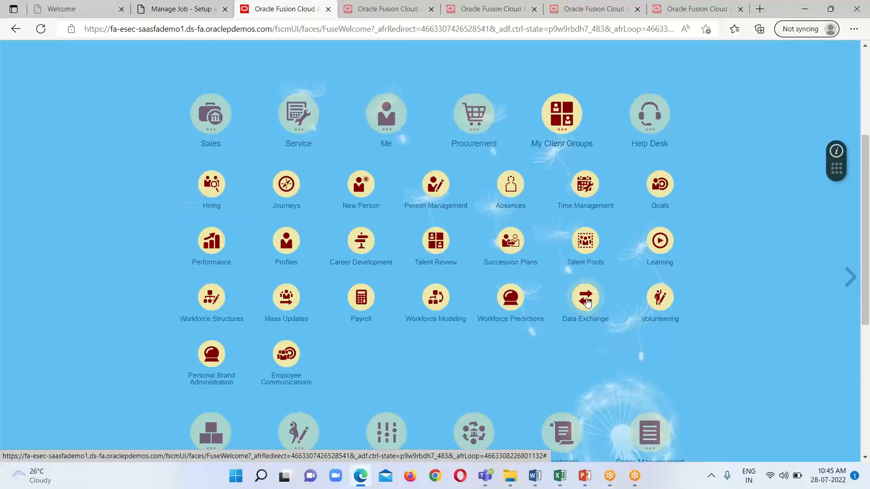
{"action": "left_click", "coordinate": [585, 297]}
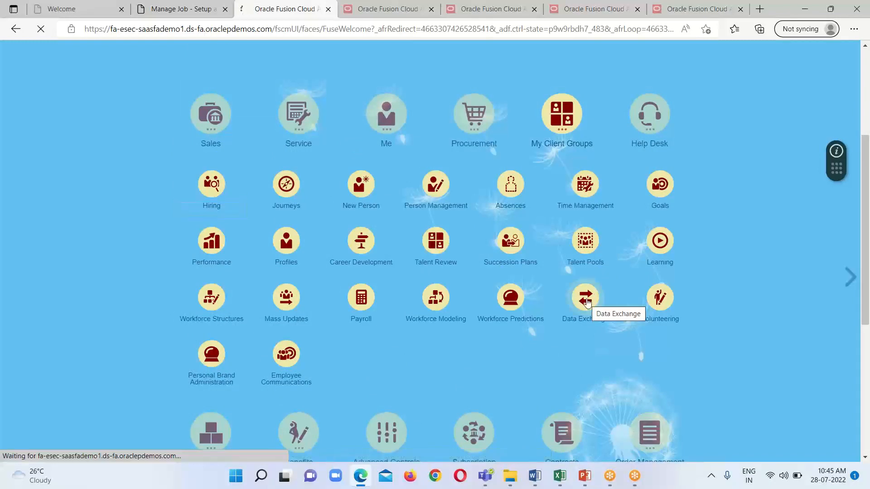
{"action": "left_click", "coordinate": [586, 297]}
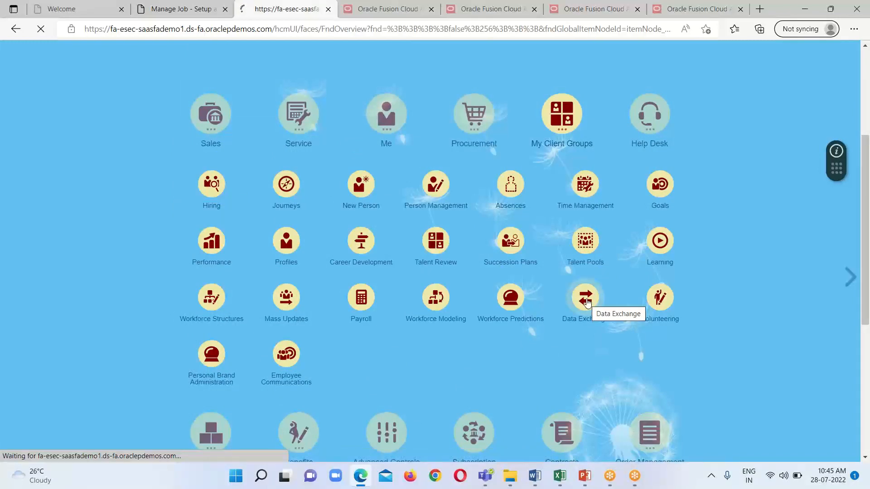
{"action": "left_click", "coordinate": [585, 297]}
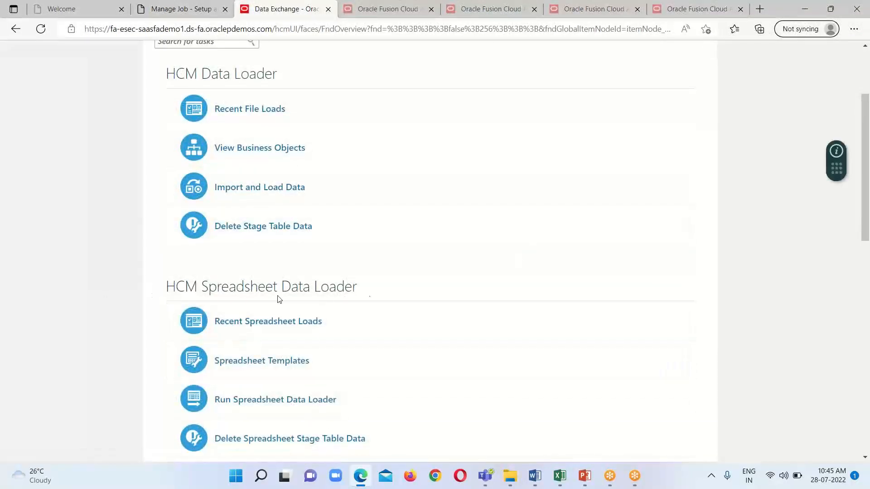
{"action": "mouse_move", "coordinate": [253, 324]}
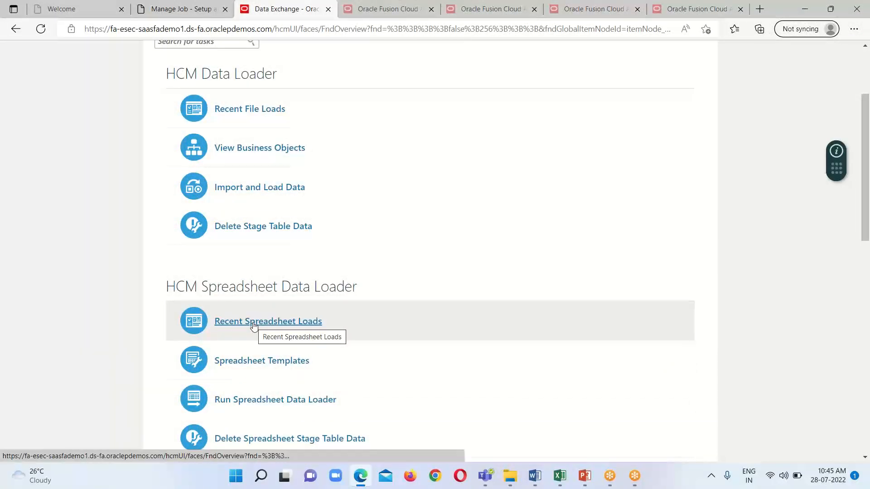
Open Recent Spreadsheet Loads and refresh until the Job load shows Load Successful
{"action": "left_click", "coordinate": [268, 321]}
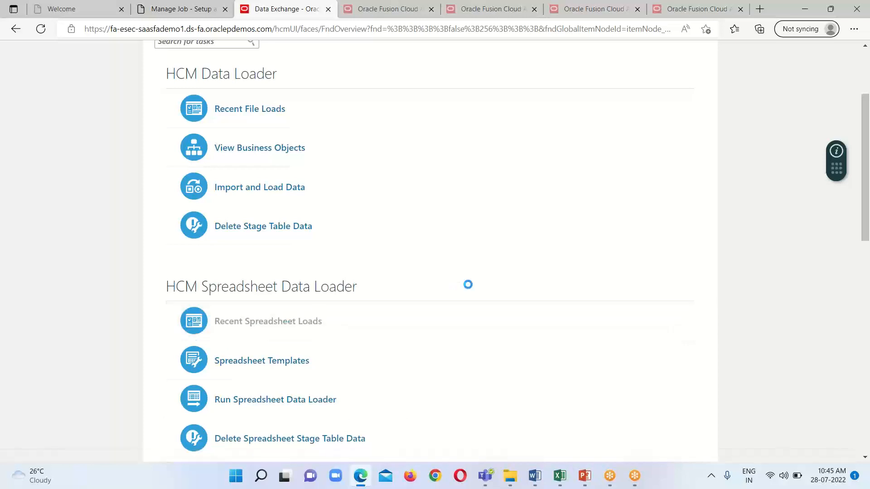
{"action": "left_click", "coordinate": [268, 321]}
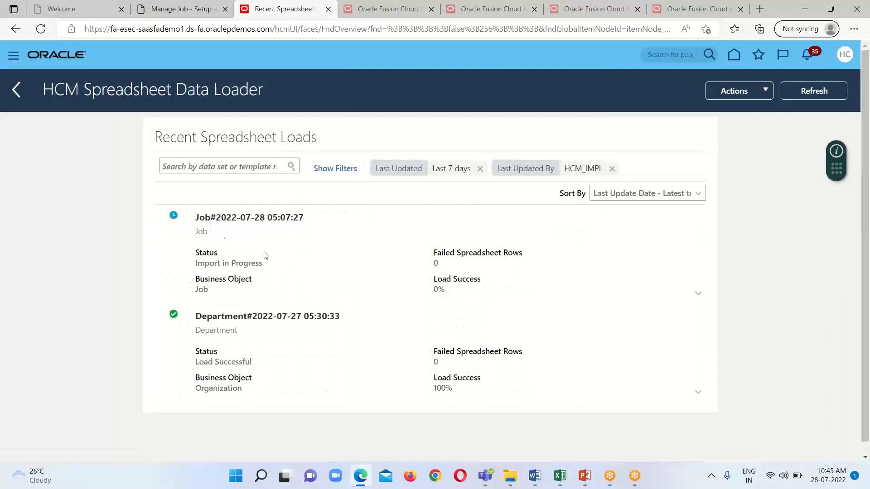
{"action": "mouse_move", "coordinate": [251, 265]}
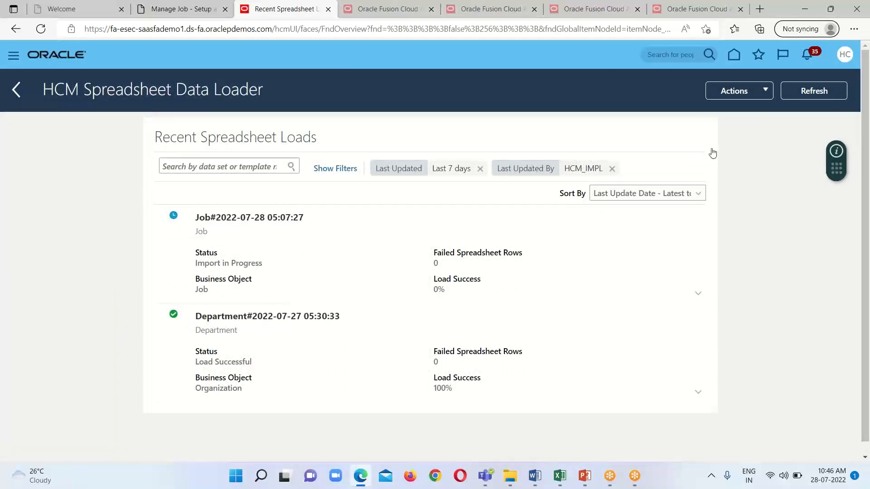
{"action": "left_click", "coordinate": [814, 91]}
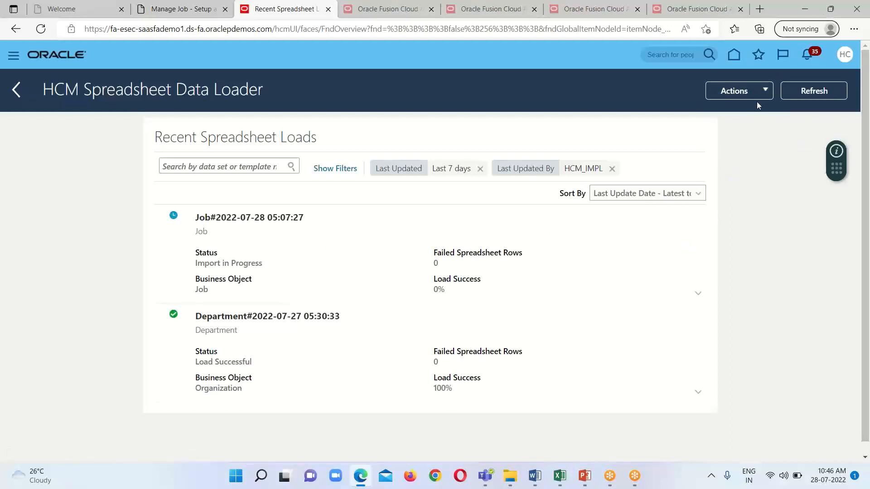
{"action": "mouse_move", "coordinate": [536, 234]}
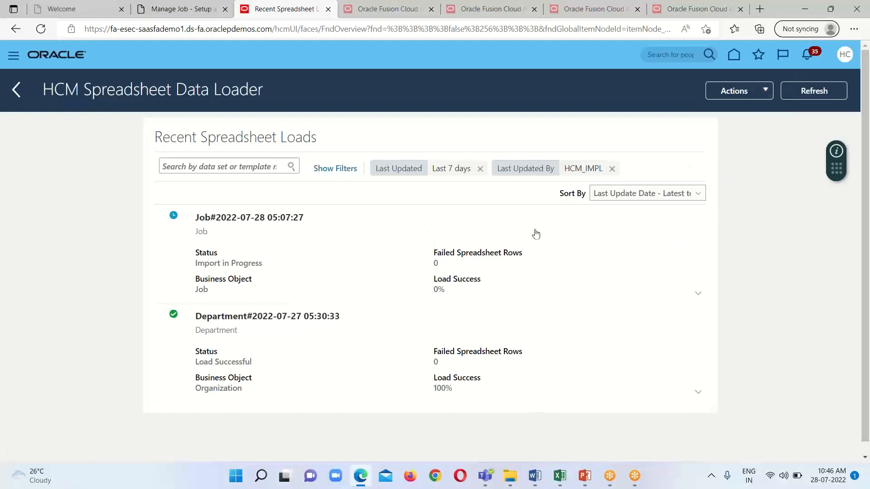
{"action": "mouse_move", "coordinate": [490, 233]}
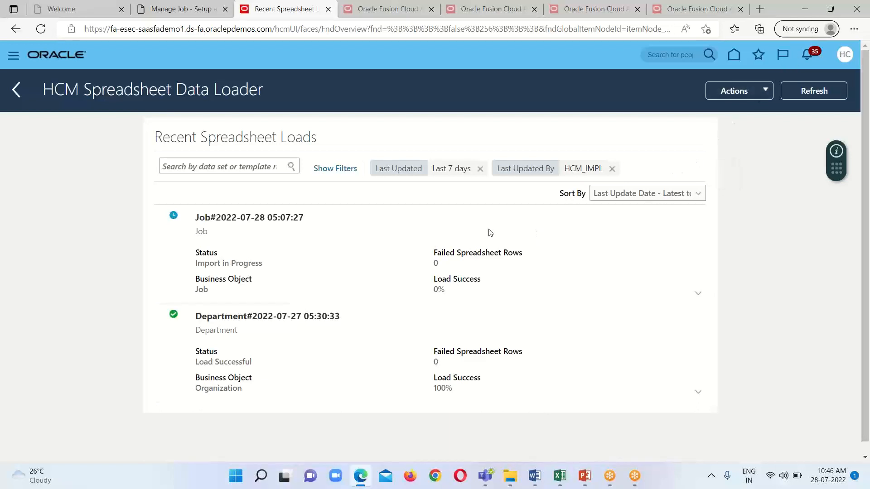
{"action": "mouse_move", "coordinate": [522, 256]}
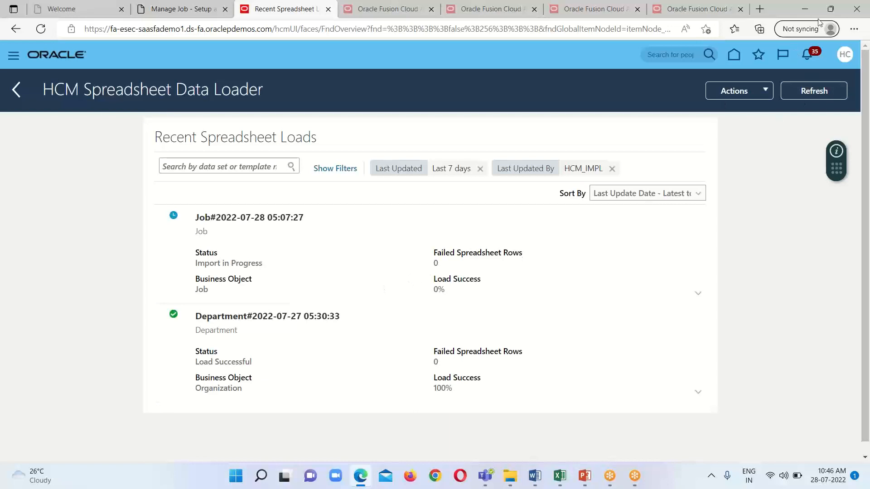
{"action": "mouse_move", "coordinate": [817, 22]}
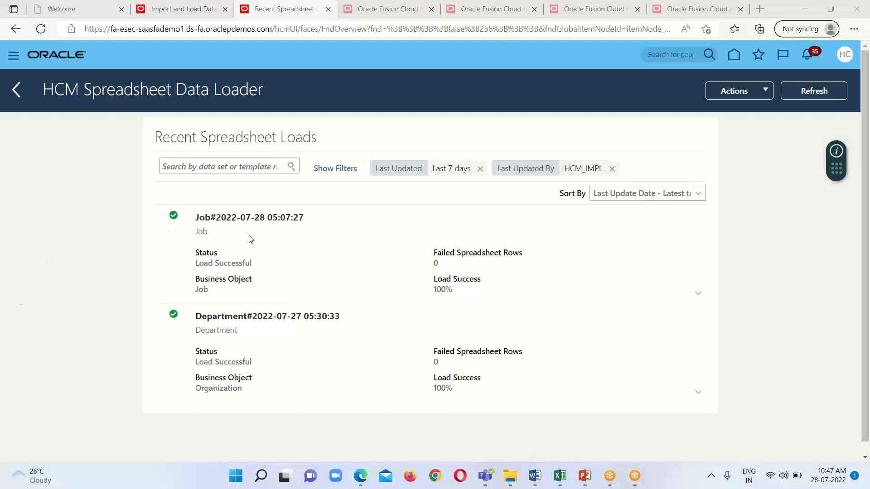
{"action": "mouse_move", "coordinate": [381, 247]}
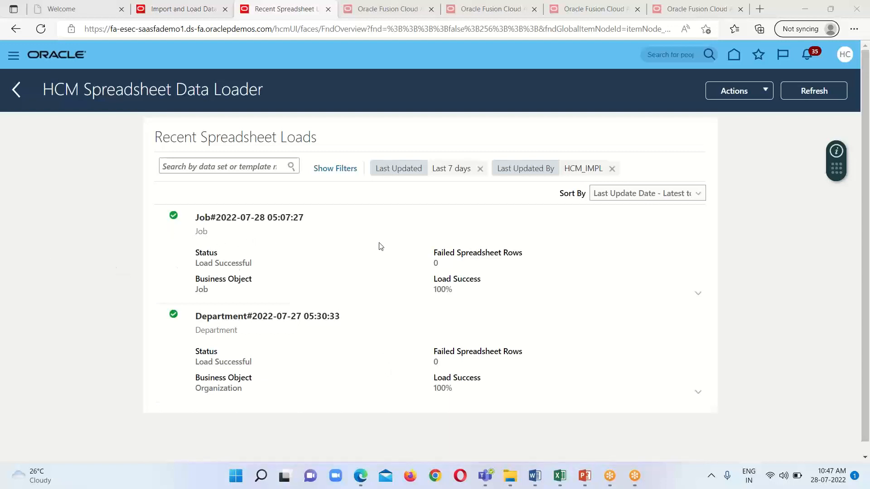
{"action": "mouse_move", "coordinate": [377, 252]}
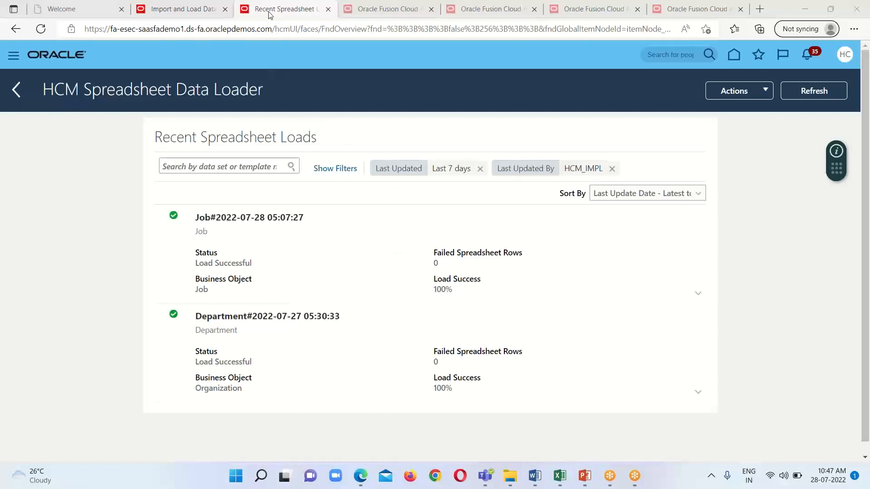
{"action": "mouse_move", "coordinate": [16, 89]}
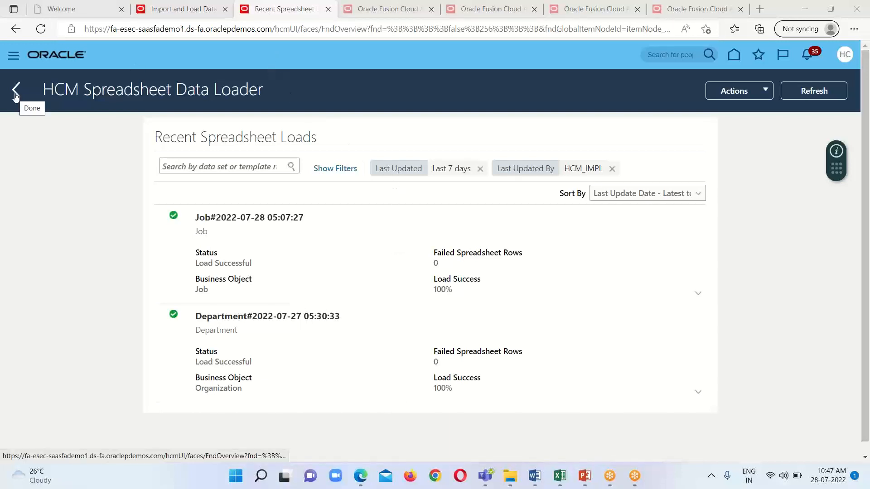
Return to Data Exchange and open Import and Load Data to review the Job data set row
{"action": "left_click", "coordinate": [15, 89]}
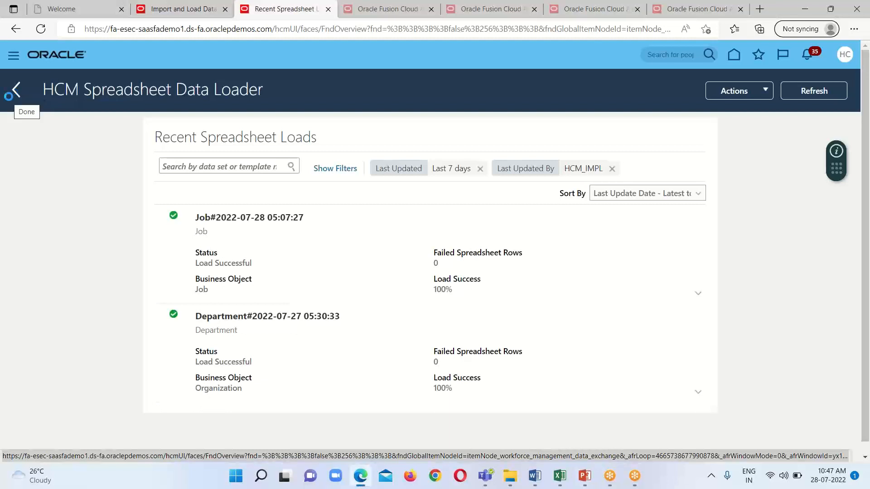
{"action": "left_click", "coordinate": [15, 89]}
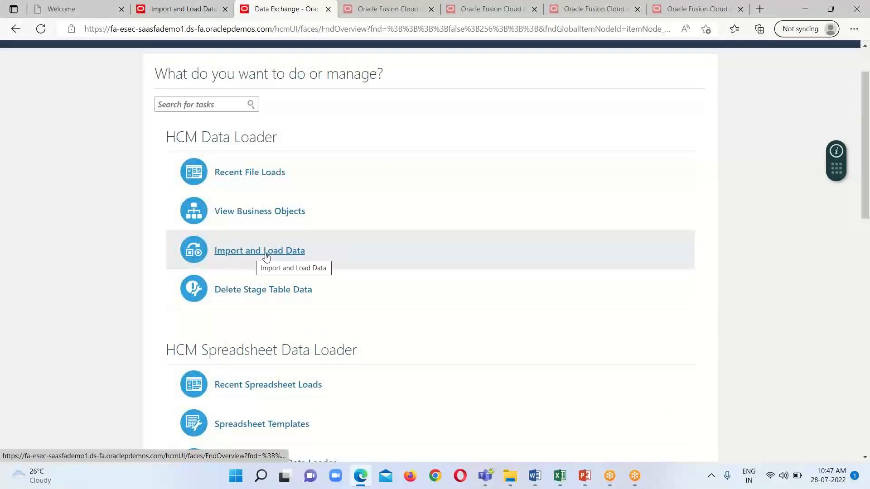
{"action": "left_click", "coordinate": [259, 250]}
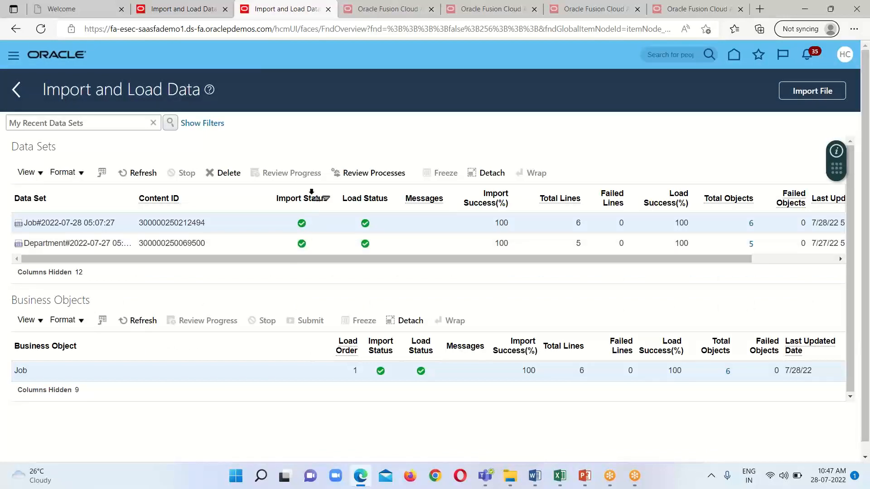
{"action": "mouse_move", "coordinate": [513, 270]}
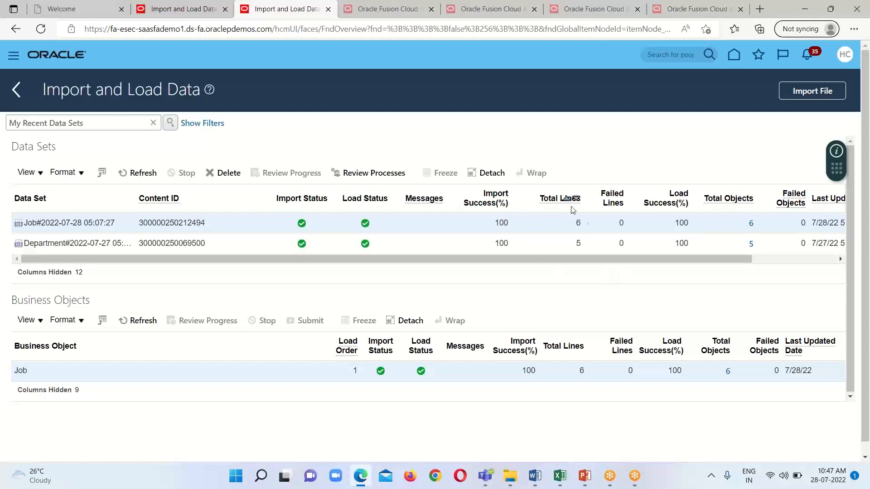
{"action": "mouse_move", "coordinate": [709, 230]}
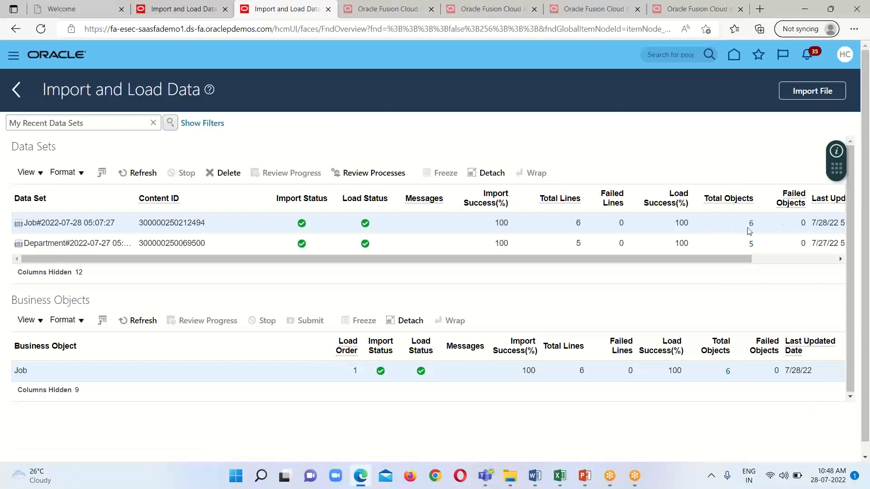
{"action": "mouse_move", "coordinate": [750, 233]}
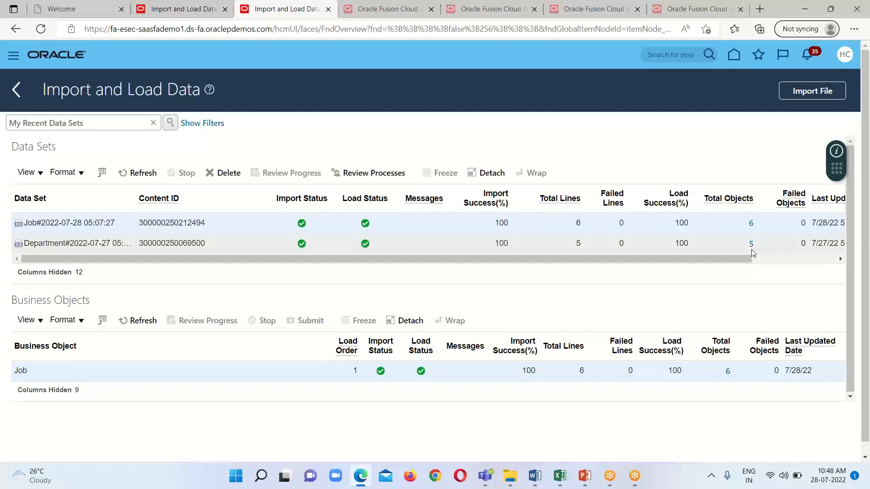
{"action": "mouse_move", "coordinate": [755, 252]}
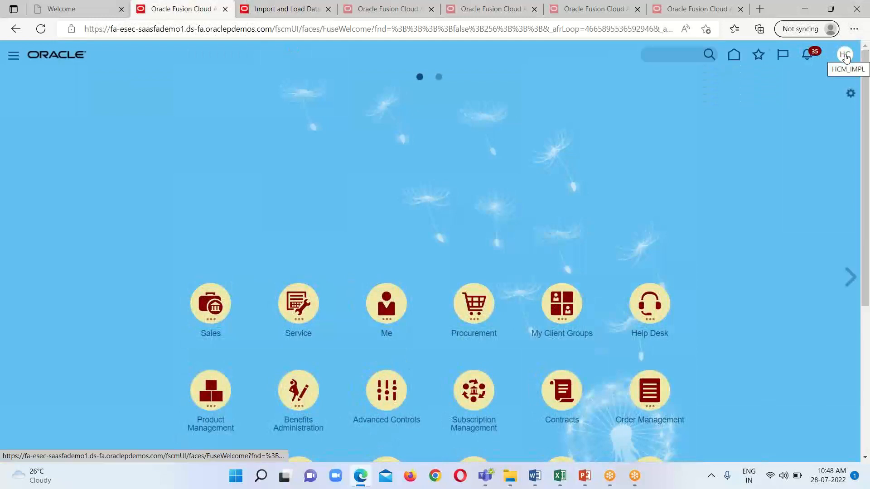
Go to Setup and Maintenance and search tasks for 'Manage job'
{"action": "left_click", "coordinate": [844, 54]}
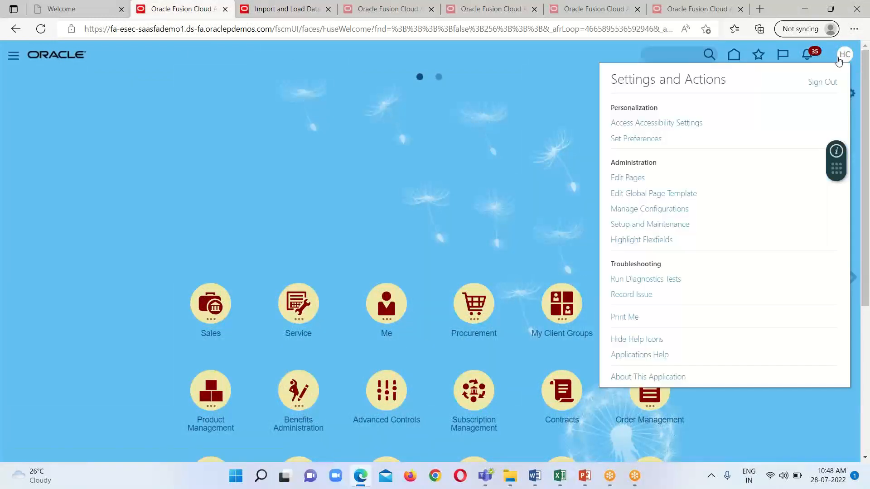
{"action": "left_click", "coordinate": [650, 225]}
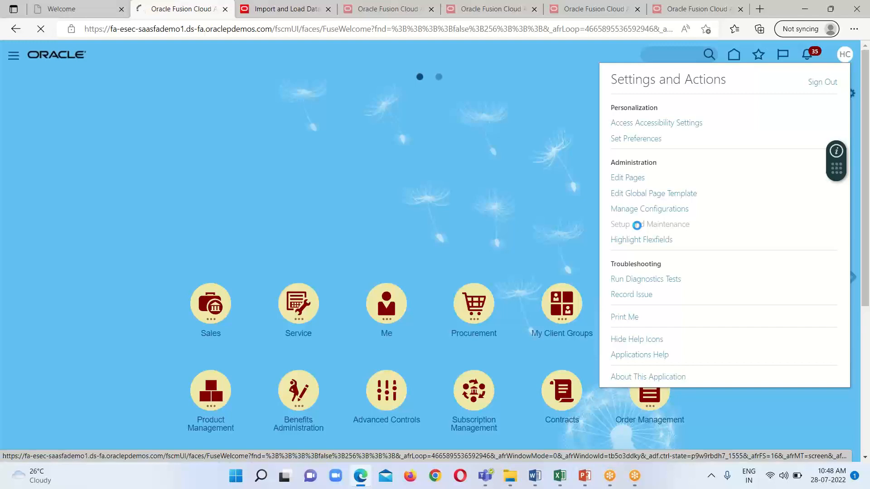
{"action": "left_click", "coordinate": [650, 225]}
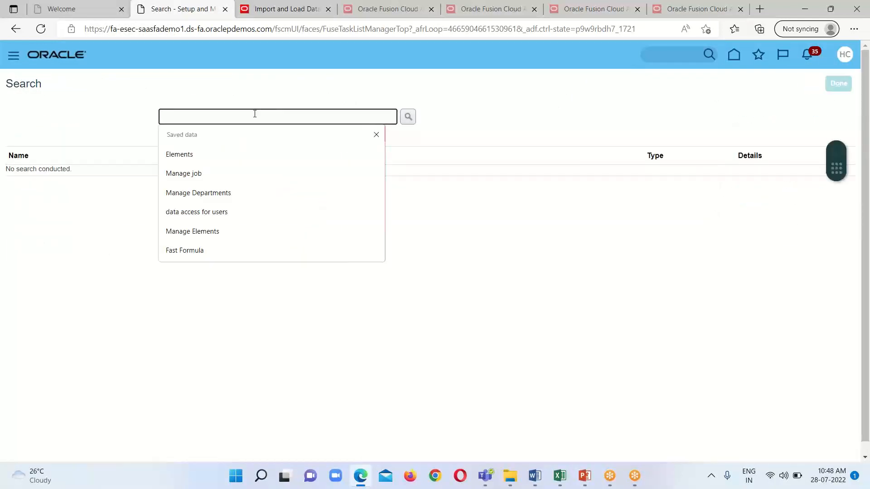
{"action": "left_click", "coordinate": [183, 173]}
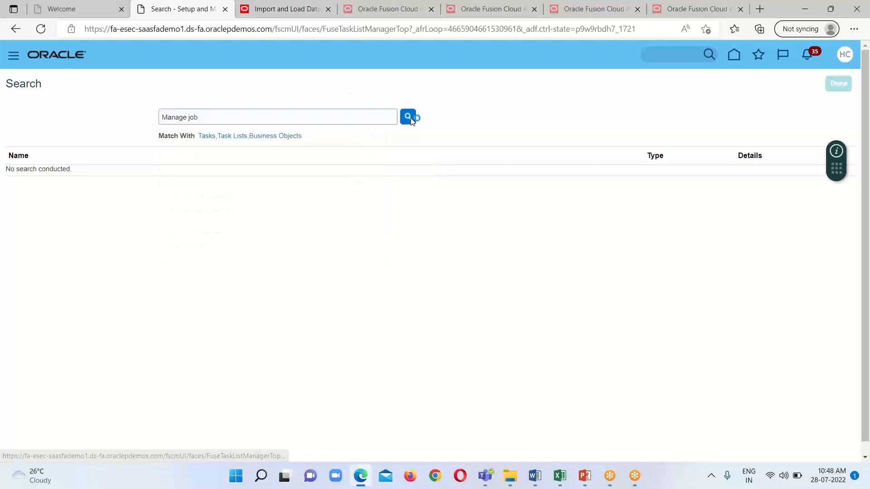
{"action": "left_click", "coordinate": [408, 116]}
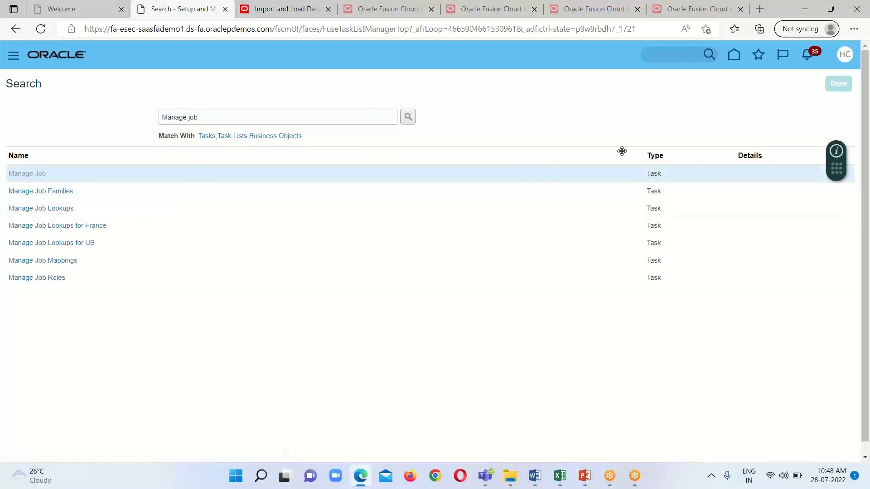
Open Manage Job and search active jobs named BISP to list BISP01–BISP06
{"action": "left_click", "coordinate": [27, 173]}
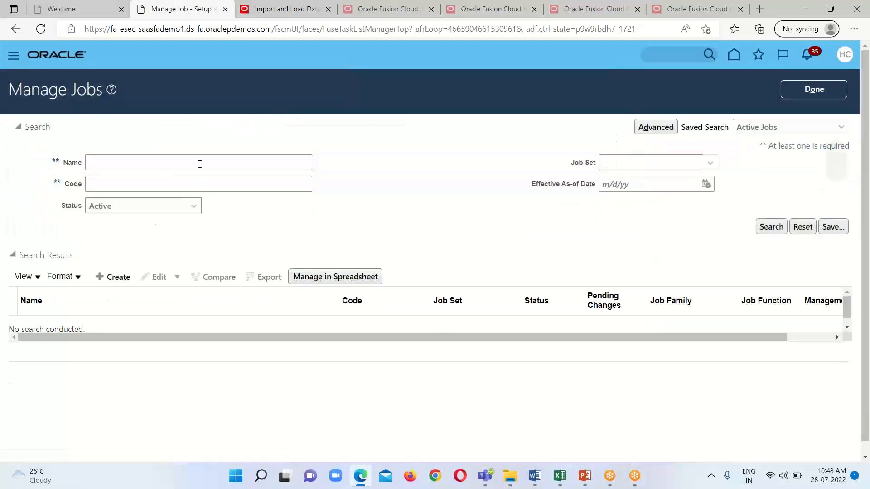
{"action": "type", "text": "B"}
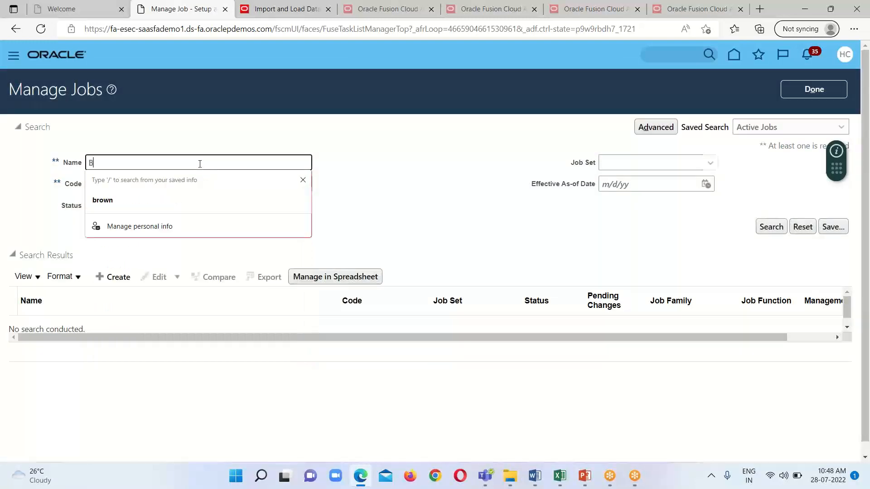
{"action": "type", "text": "ISP"}
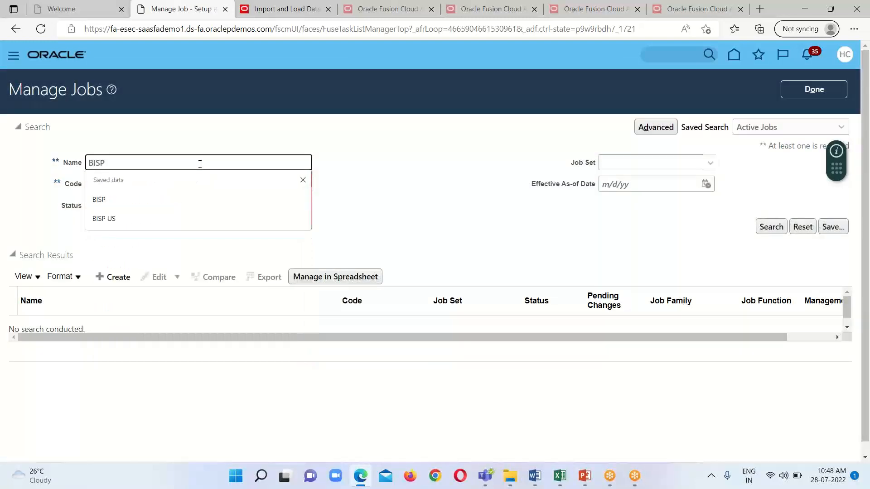
{"action": "left_click", "coordinate": [104, 218]}
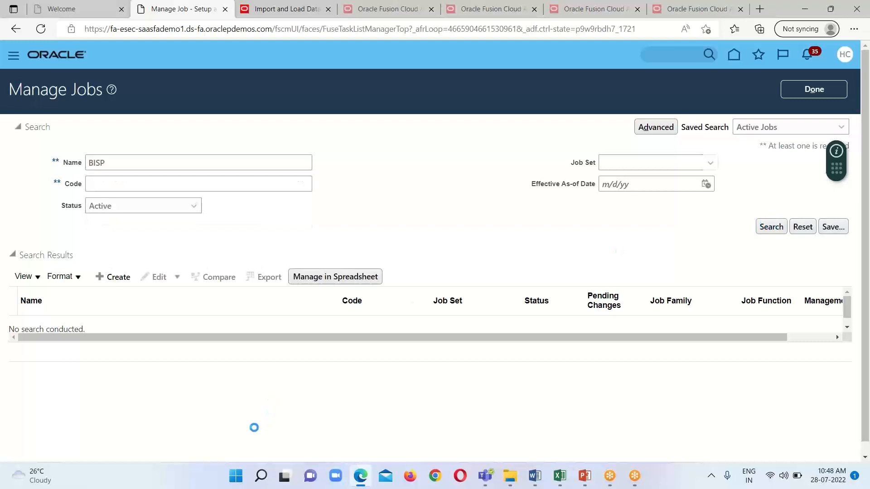
{"action": "left_click", "coordinate": [771, 226]}
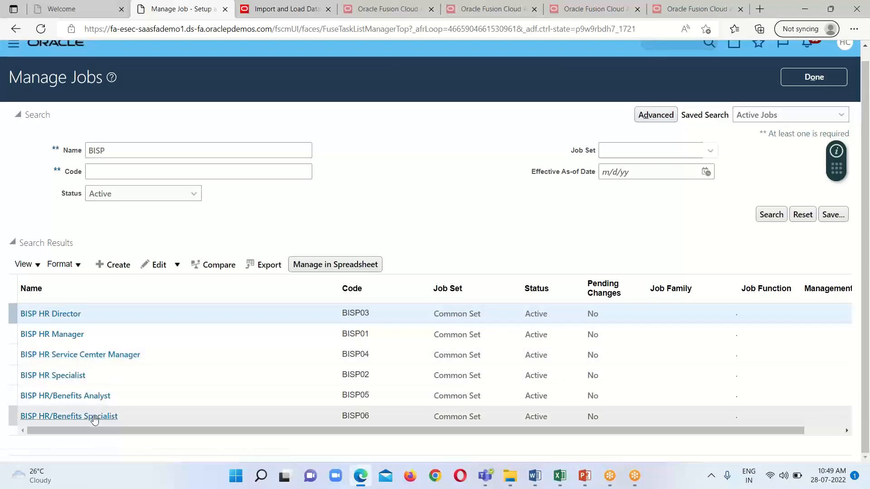
{"action": "mouse_move", "coordinate": [77, 372]}
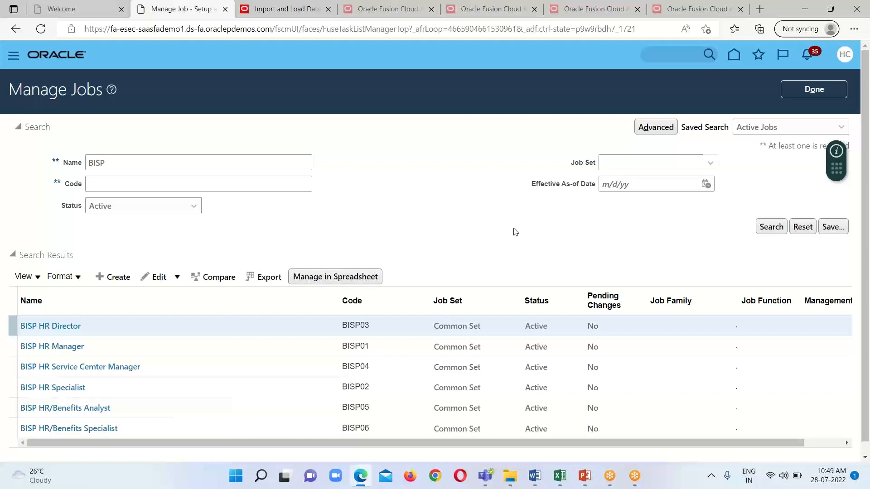
{"action": "mouse_move", "coordinate": [584, 476]}
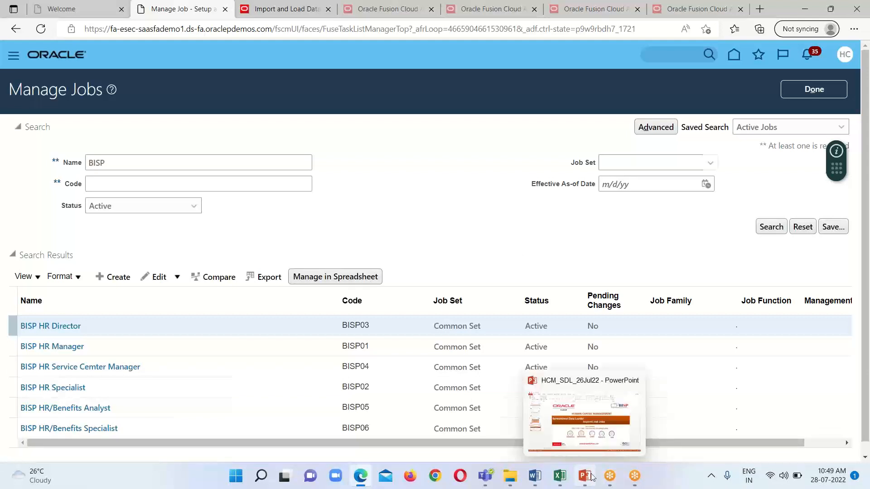
{"action": "mouse_move", "coordinate": [641, 339]}
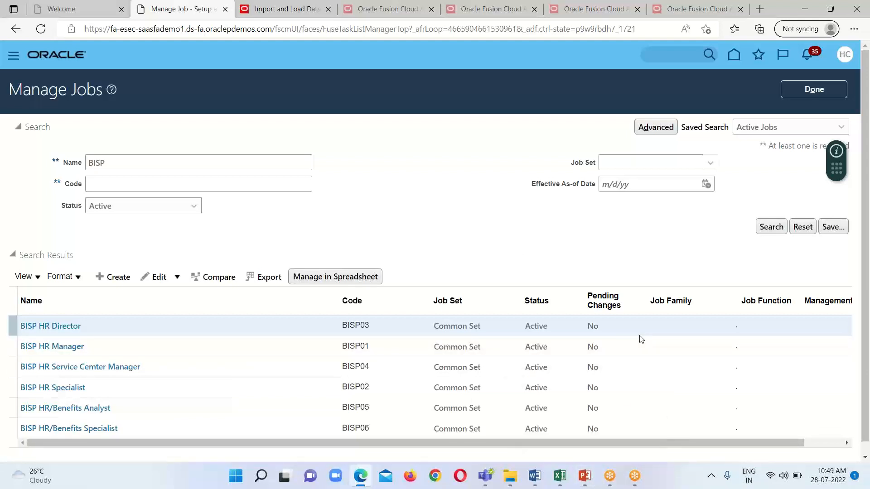
{"action": "mouse_move", "coordinate": [842, 33]}
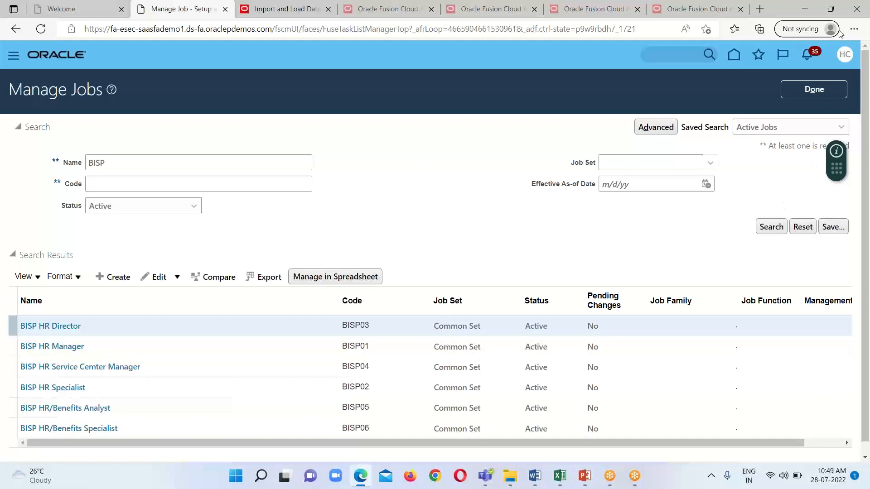
{"action": "mouse_move", "coordinate": [715, 158]}
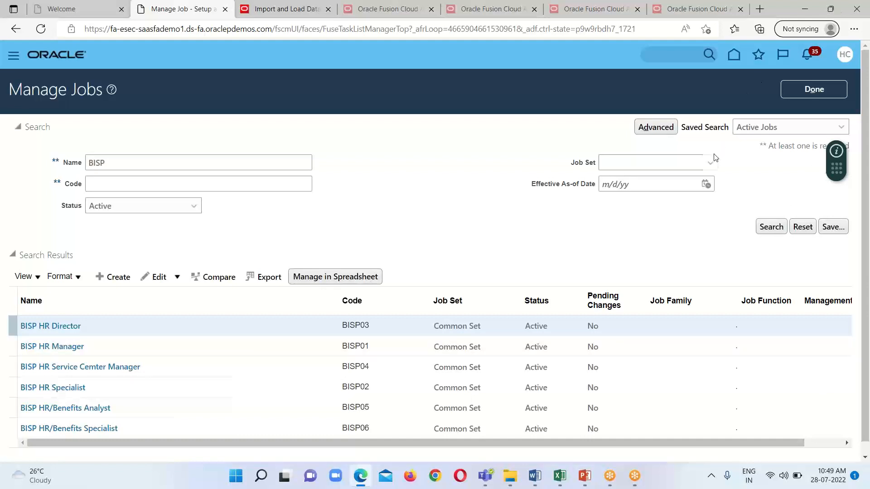
{"action": "mouse_move", "coordinate": [800, 82]}
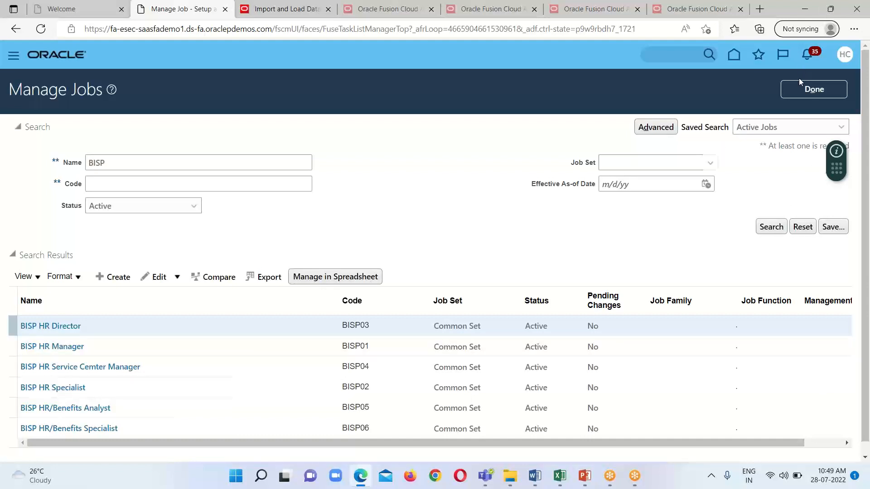